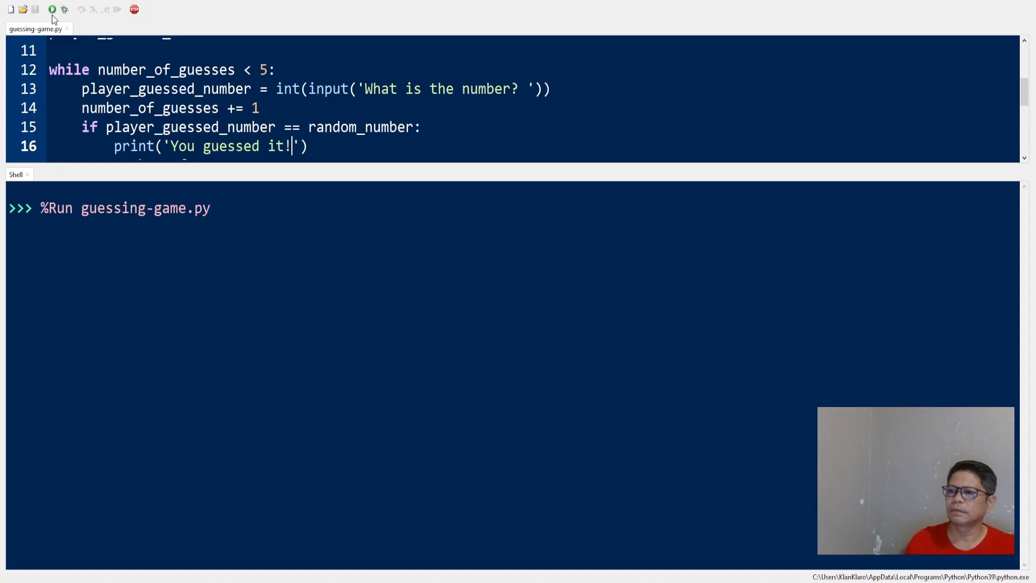
Step: In the Shell, guess 50, 30, 20 and 10, all too high, until Game Over
{"action": "left_click", "coordinate": [52, 9]}
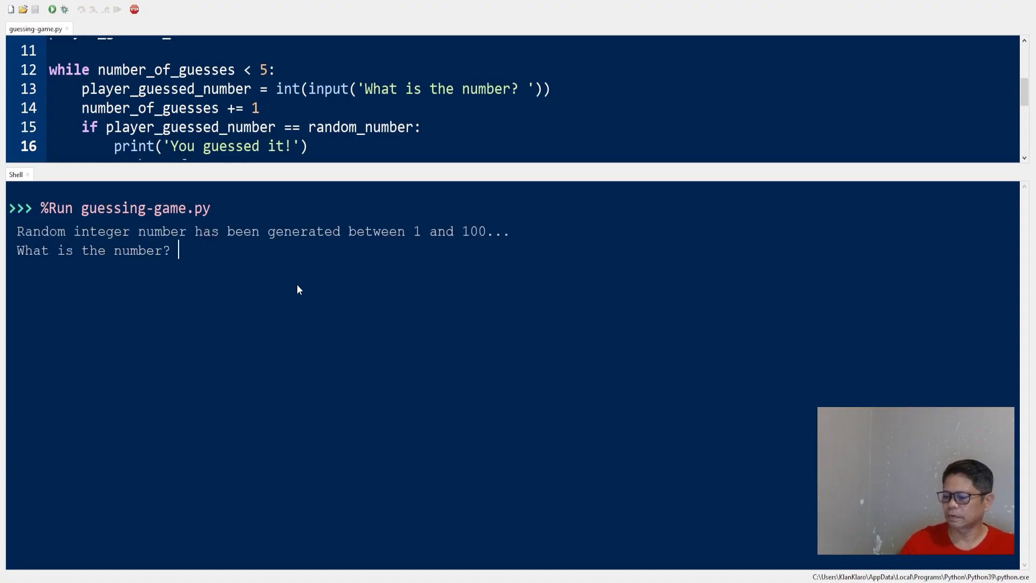
{"action": "type", "text": "50"}
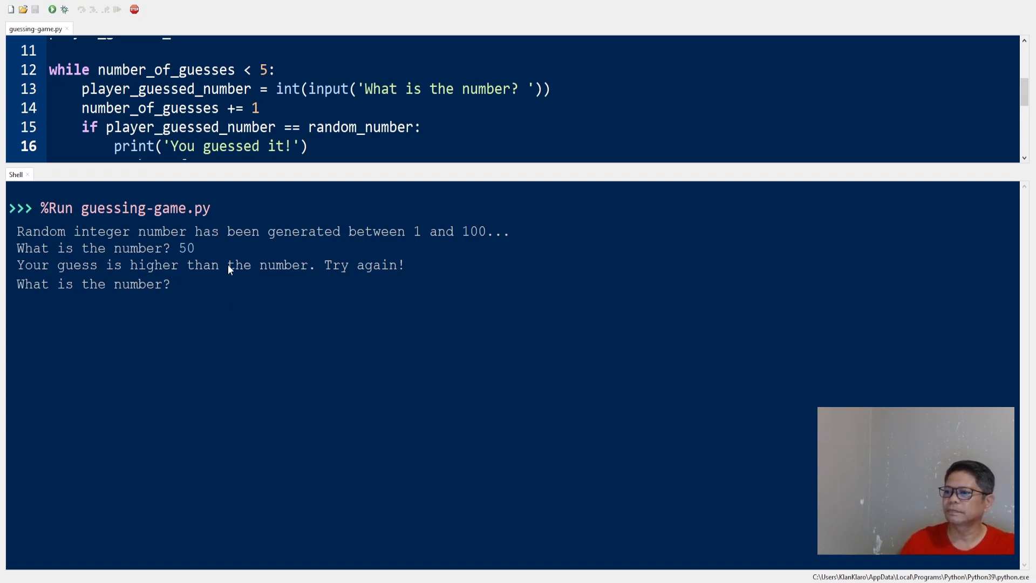
{"action": "type", "text": "30"}
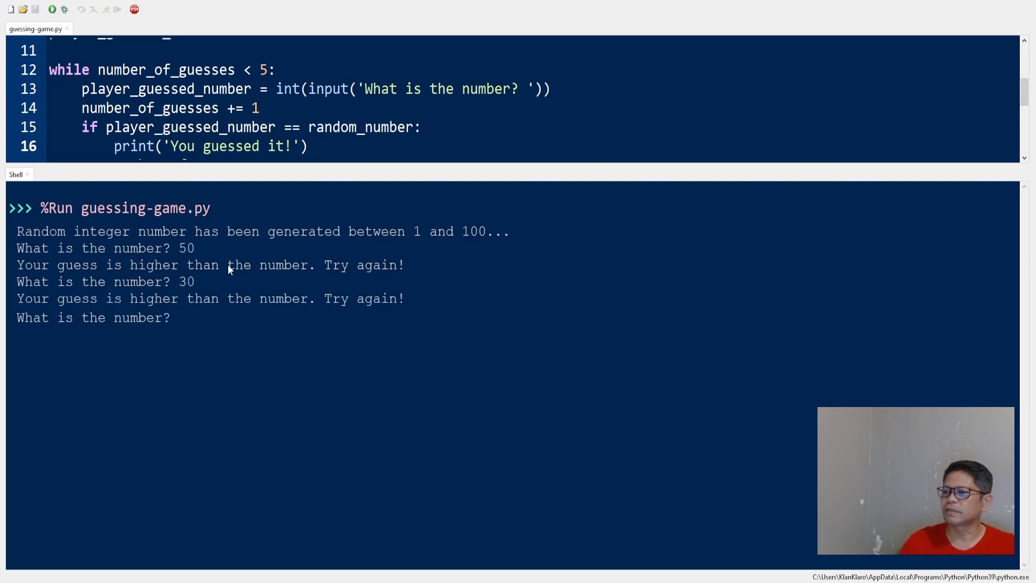
{"action": "type", "text": "20"}
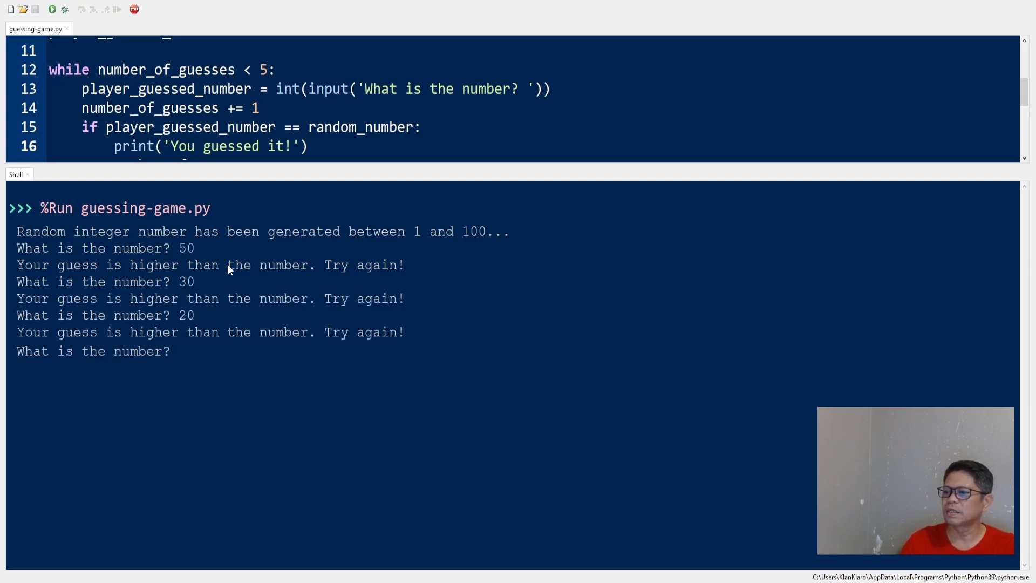
{"action": "type", "text": "10"}
{"action": "type", "text": "6"}
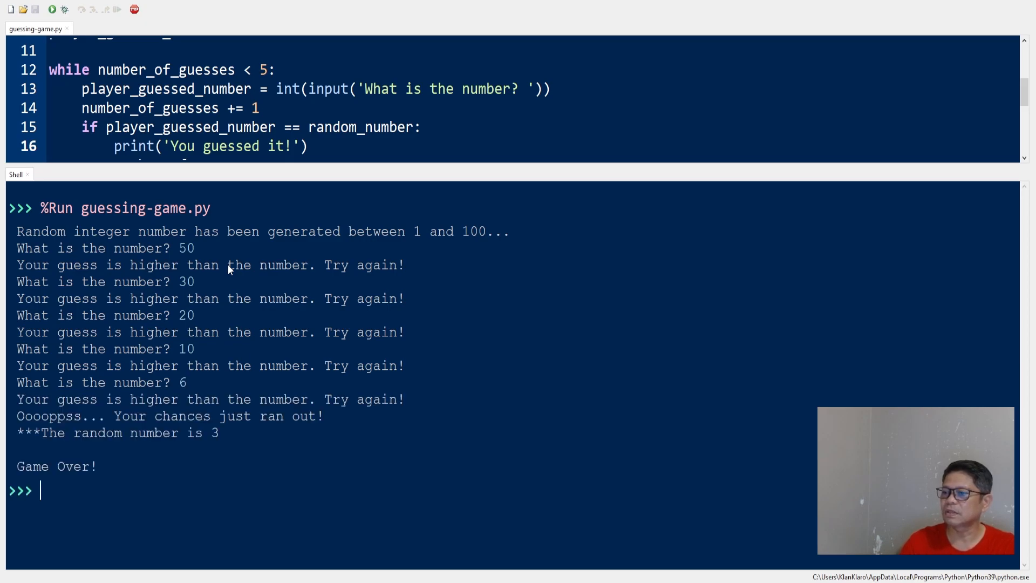
{"action": "mouse_move", "coordinate": [236, 265]}
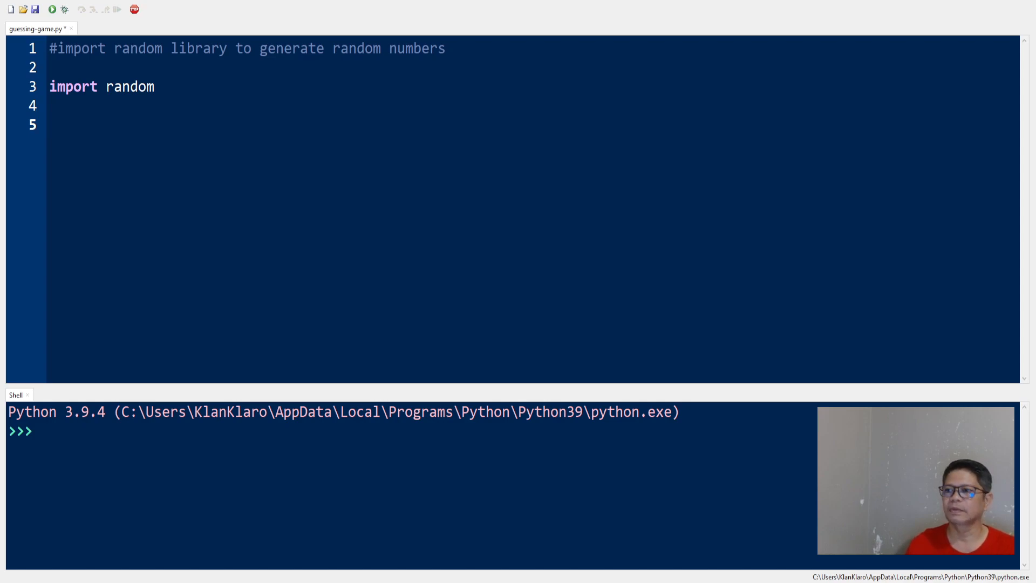
Step: Add random_number = random.randint(1, 100) and move below the announcing print
{"action": "type", "text": "random_number = random.randint(1, 100)"}
{"action": "type", "text": "print('Random integer number has been generated between 1 and 100...')"}
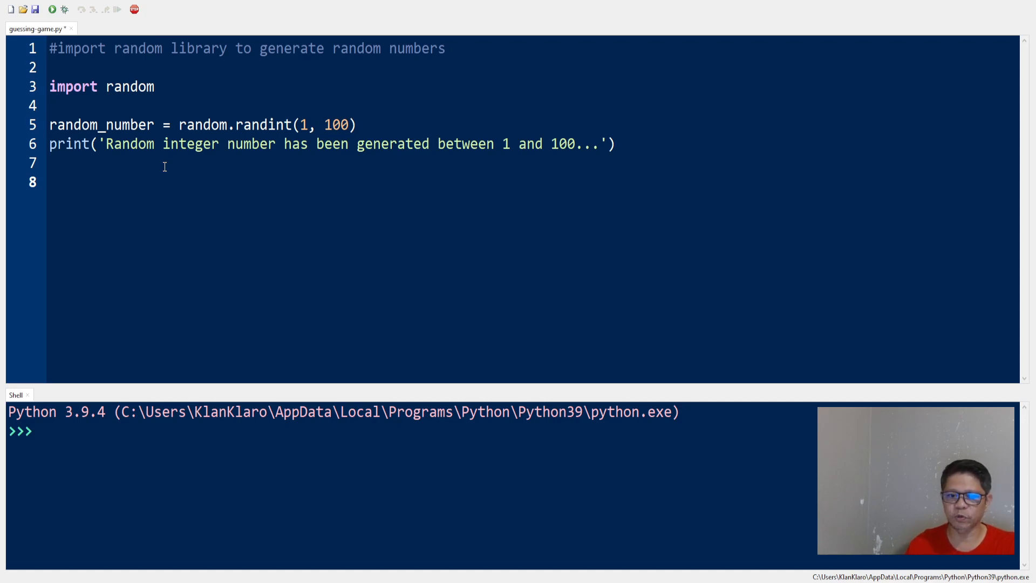
{"action": "left_click", "coordinate": [51, 182]}
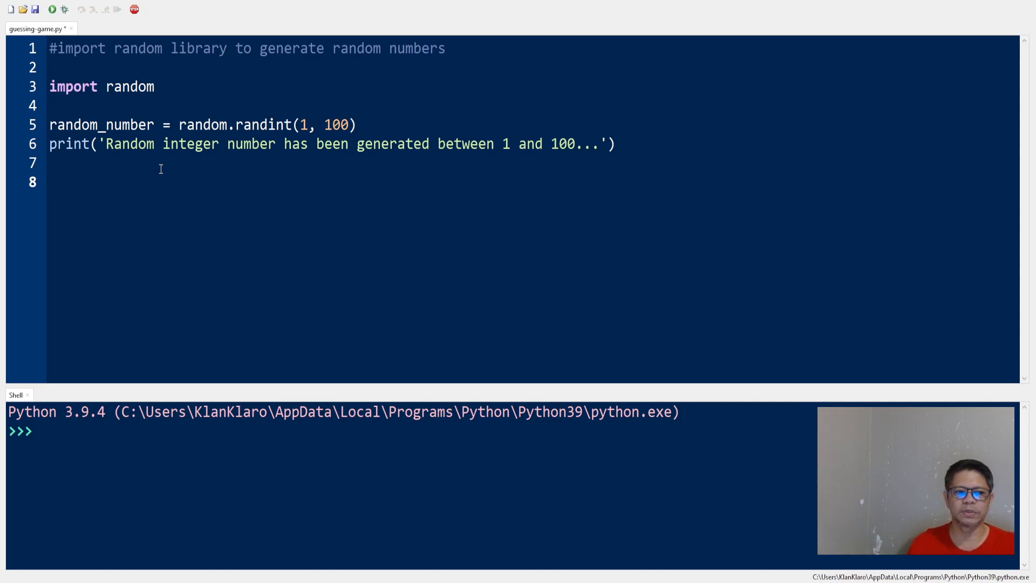
Step: Add the counter number_of_guesses = 0 on line 8
{"action": "type", "text": "number_of"}
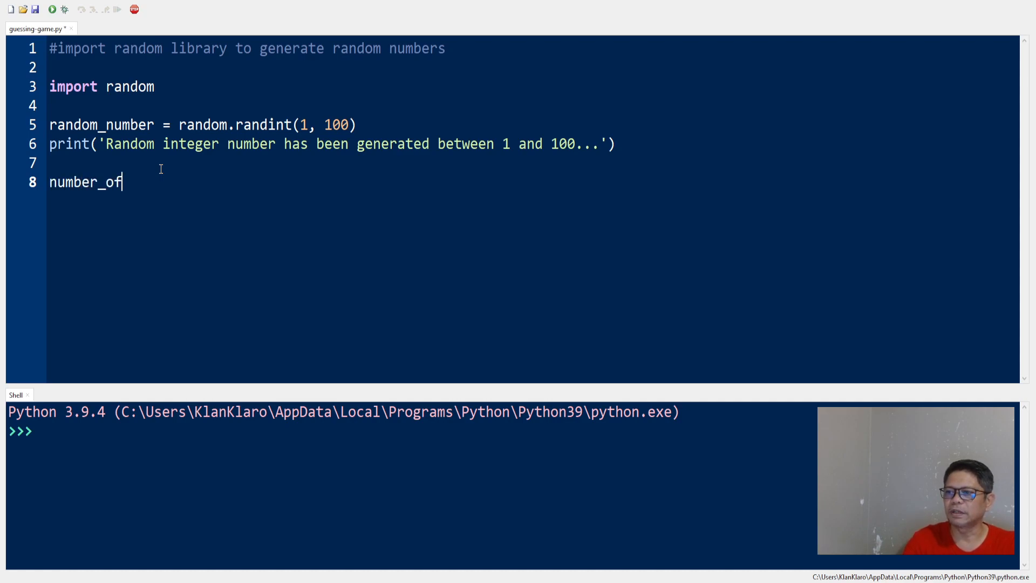
{"action": "type", "text": "_gu"}
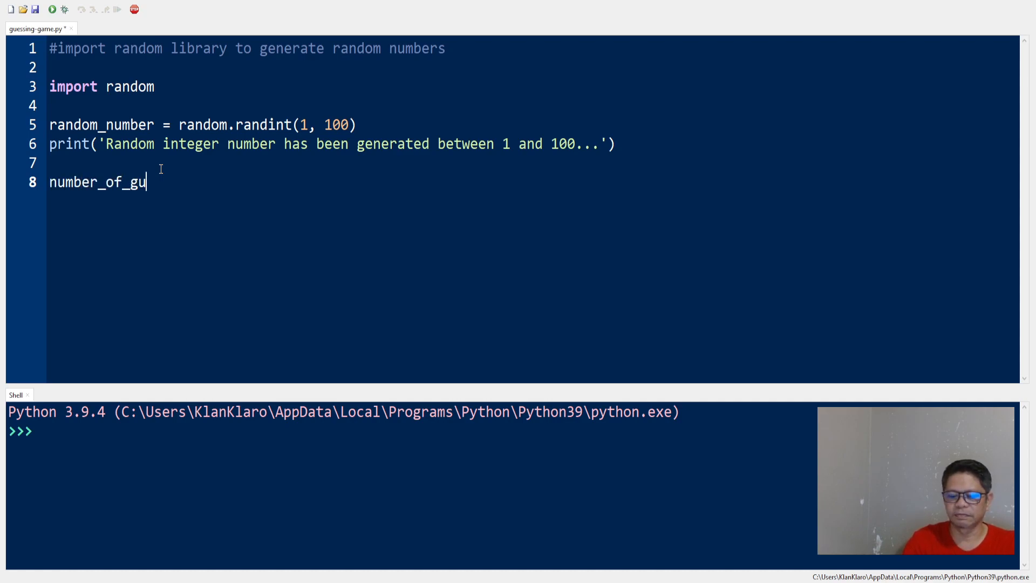
{"action": "type", "text": "esses"}
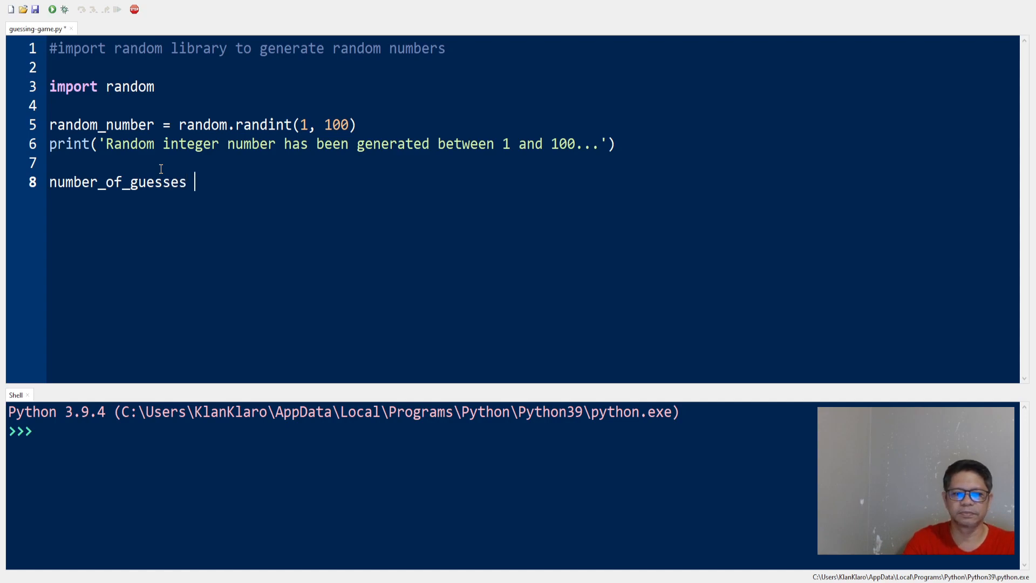
{"action": "type", "text": "= 0"}
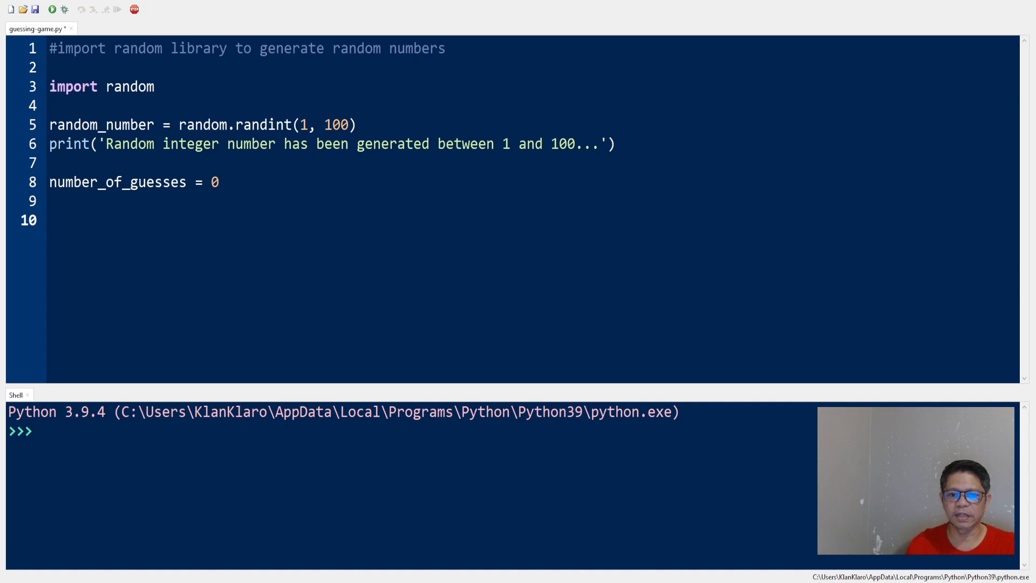
Step: Add player_guessed_number = 0 on line 10 with a blank line below
{"action": "left_click", "coordinate": [49, 220]}
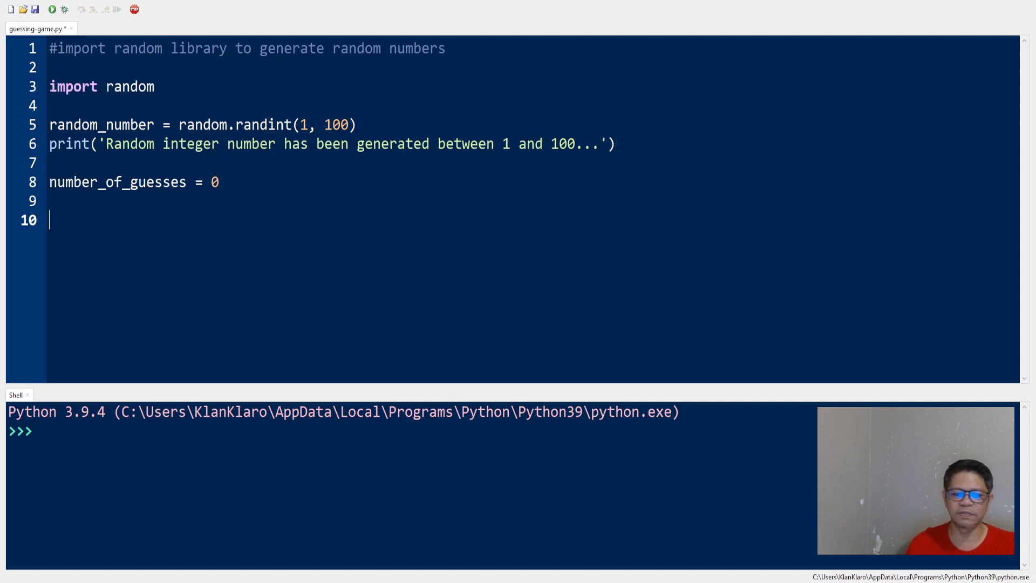
{"action": "mouse_move", "coordinate": [44, 169]}
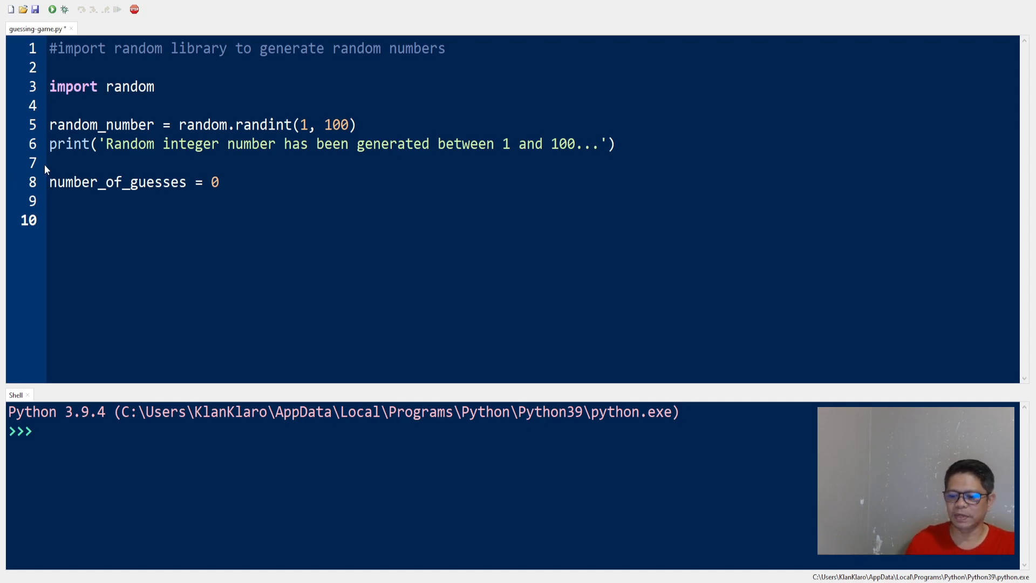
{"action": "type", "text": "player_"}
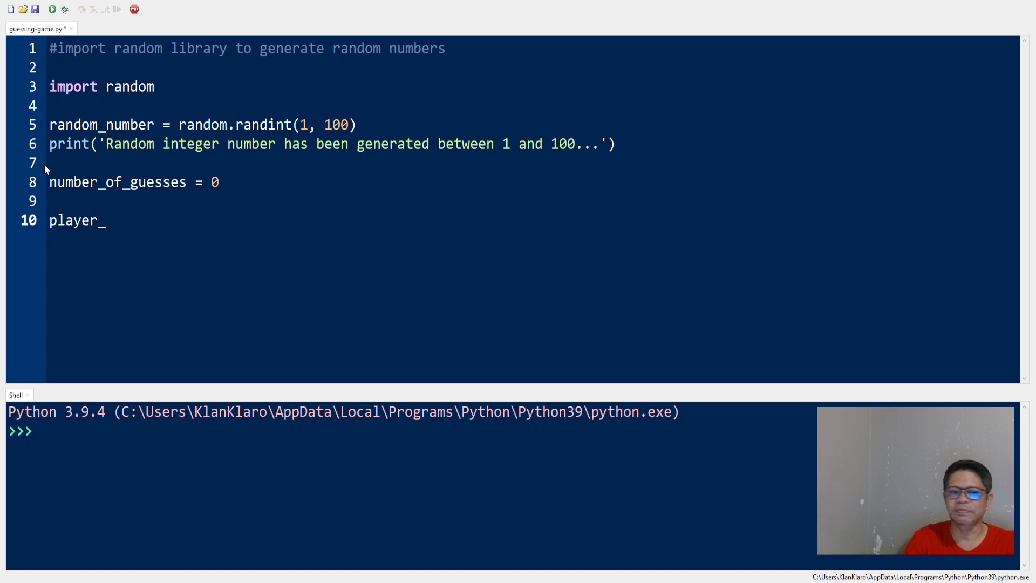
{"action": "type", "text": "guessed"}
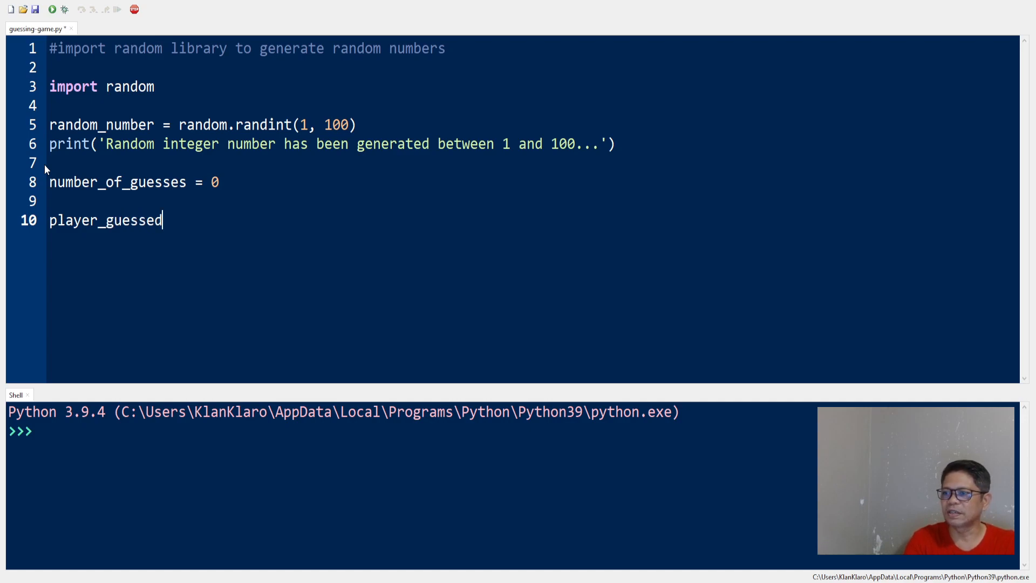
{"action": "type", "text": "_numb"}
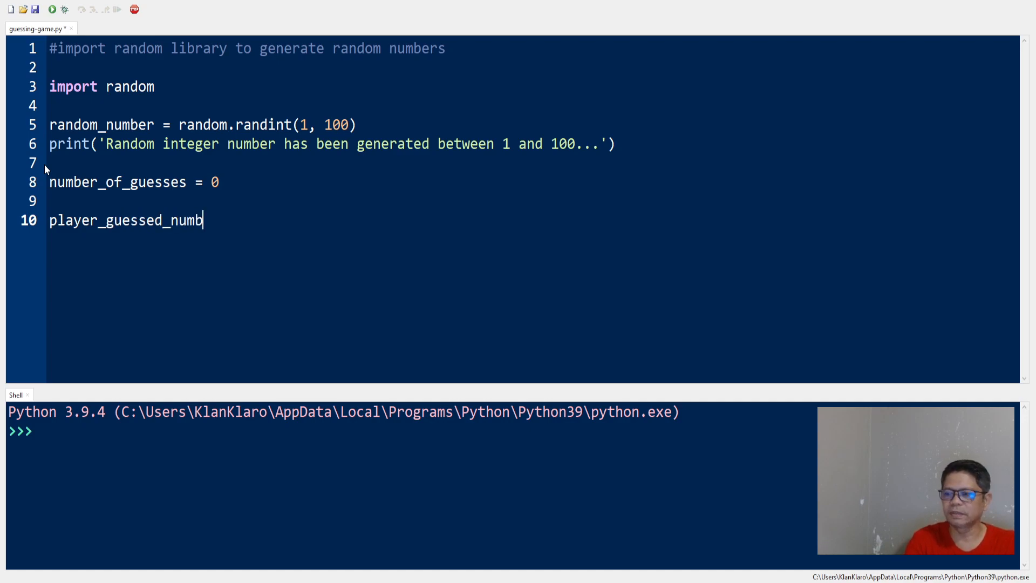
{"action": "type", "text": "er ="}
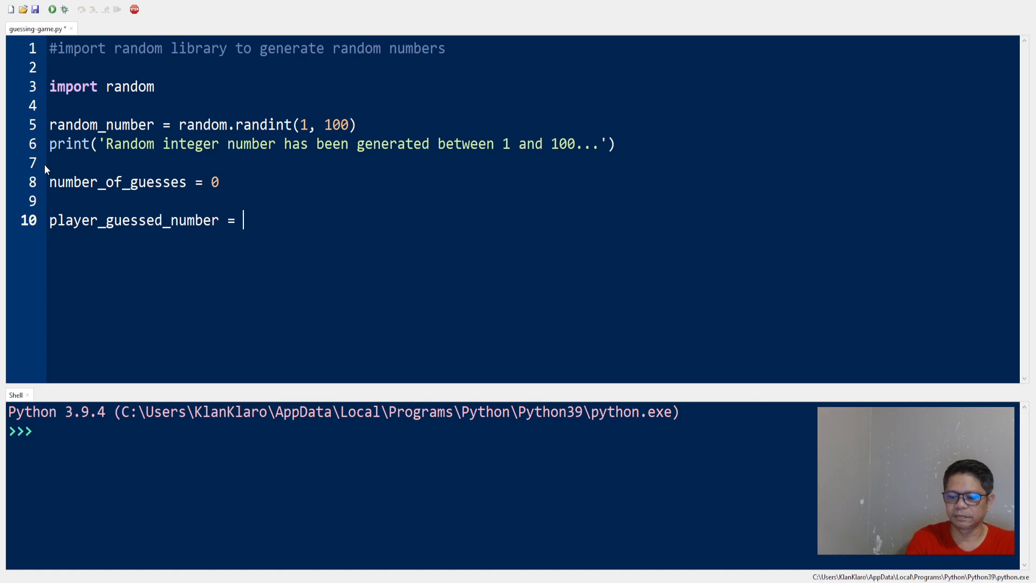
{"action": "type", "text": "0"}
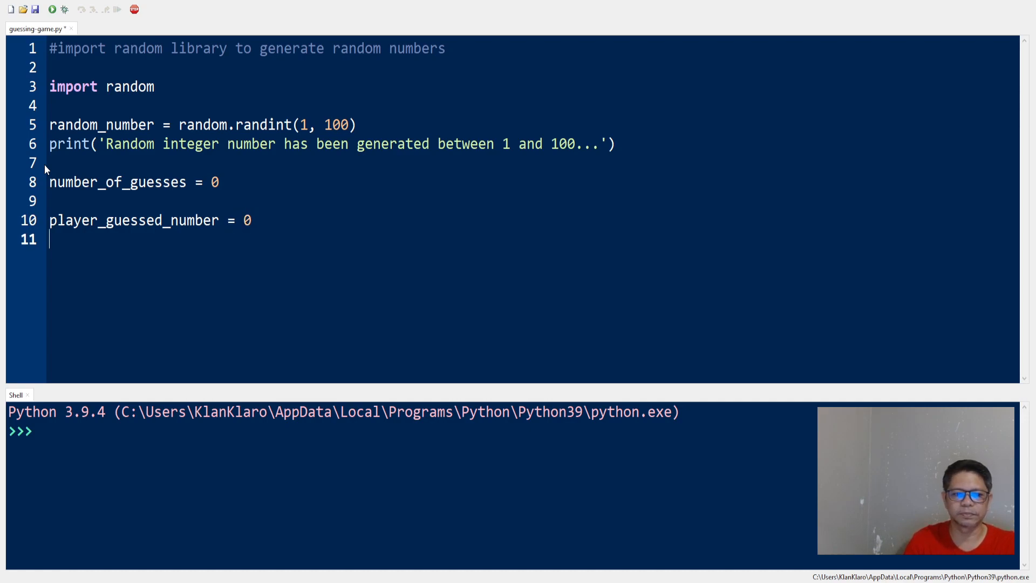
{"action": "key", "text": "enter"}
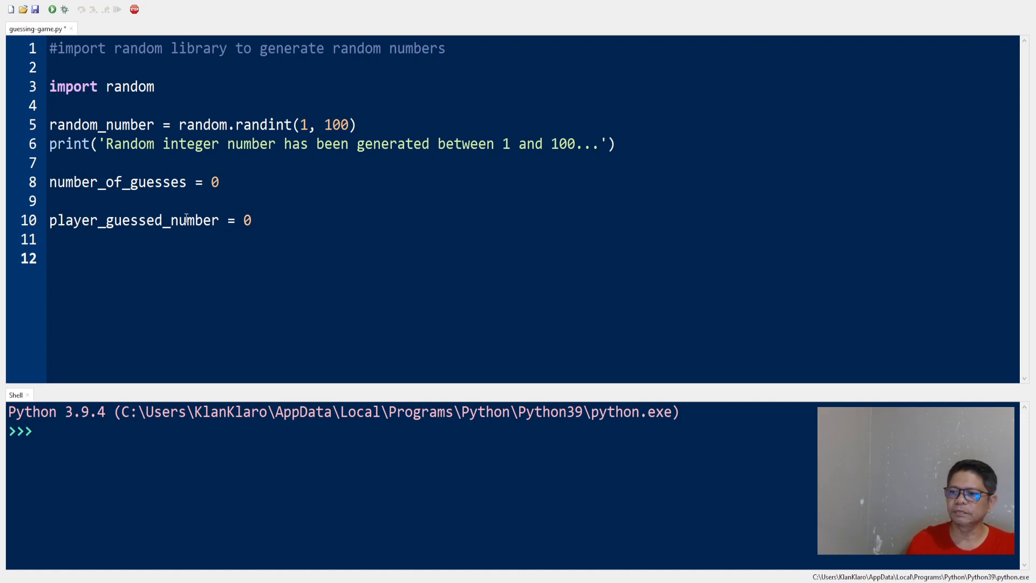
{"action": "left_click", "coordinate": [50, 258]}
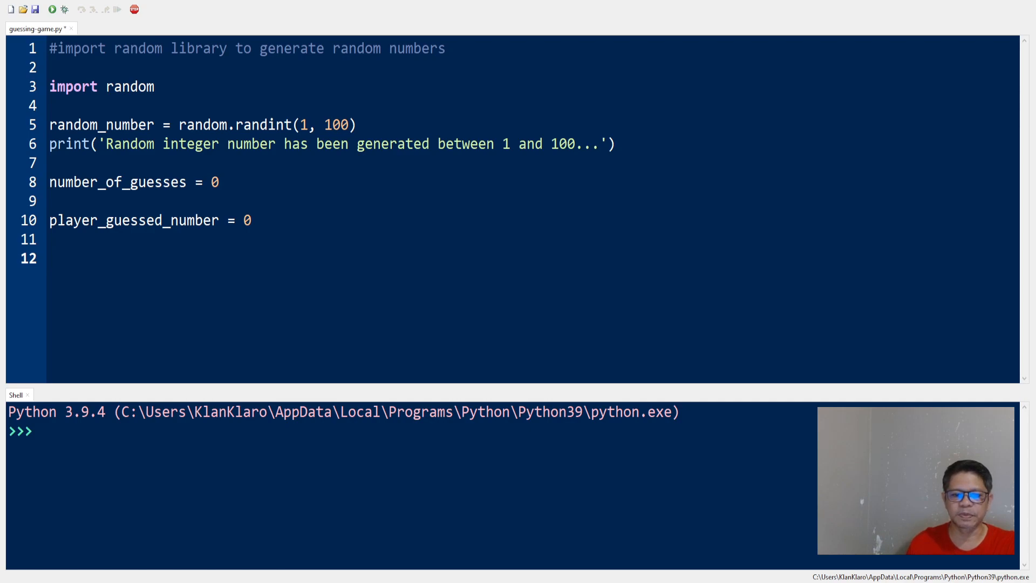
Step: Write the header while number_of_guess < 5: and start its indented body
{"action": "type", "text": "while"}
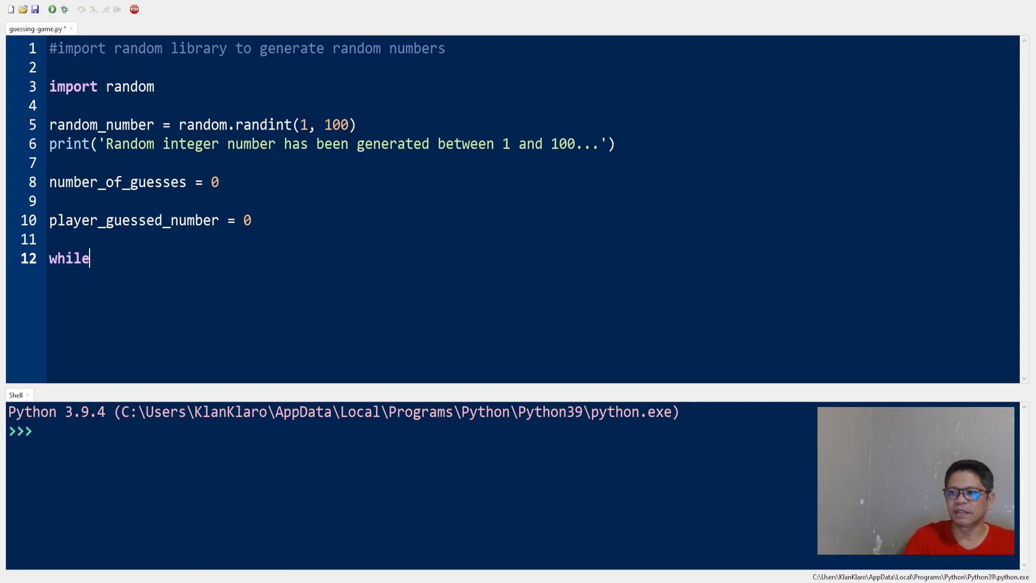
{"action": "type", "text": "number_o"}
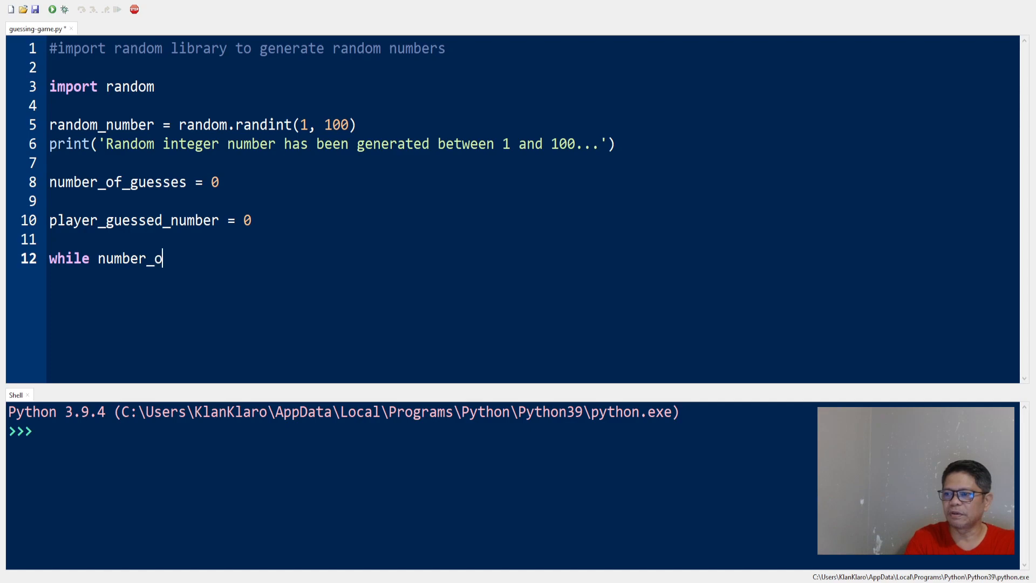
{"action": "type", "text": "f_guess <"}
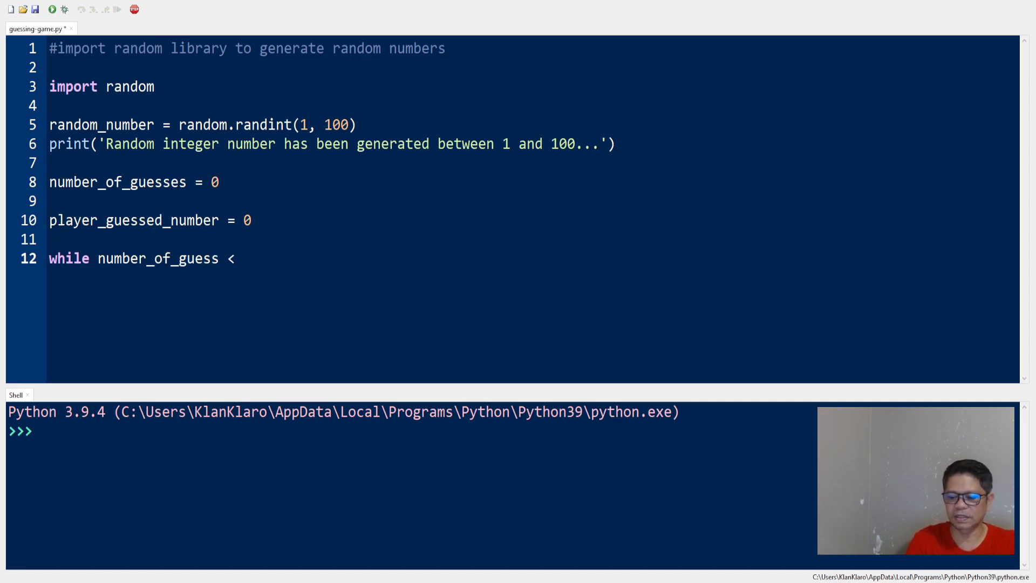
{"action": "type", "text": "5:"}
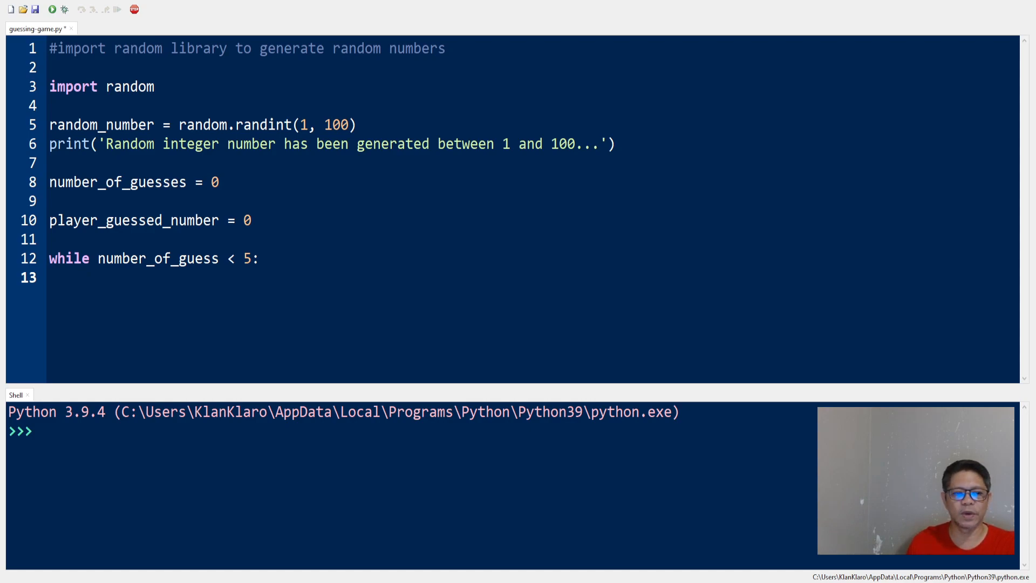
{"action": "left_click", "coordinate": [81, 277]}
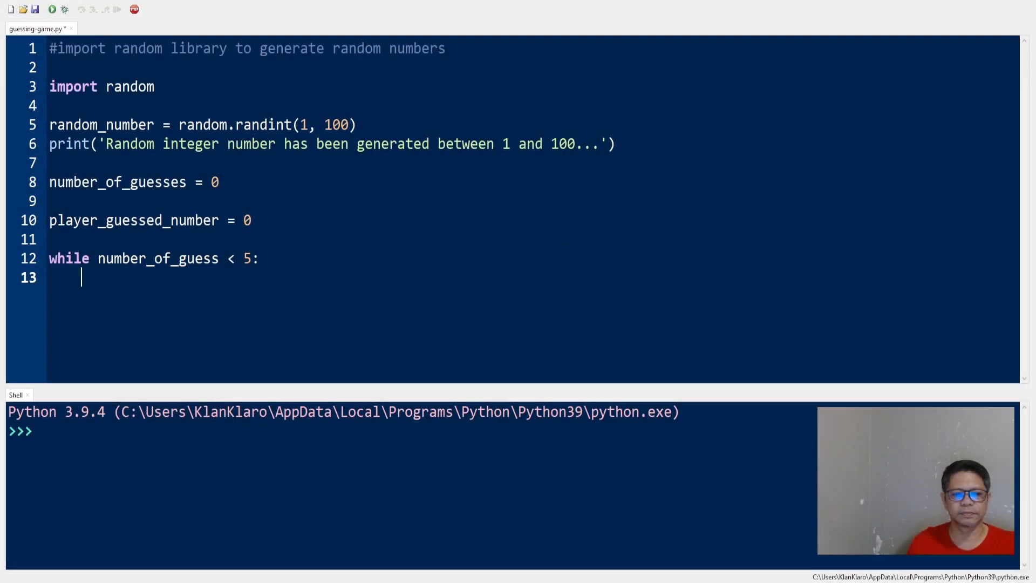
Step: Read the guess with player_guessed_number = int(input('What is the number'))
{"action": "type", "text": "player_gu"}
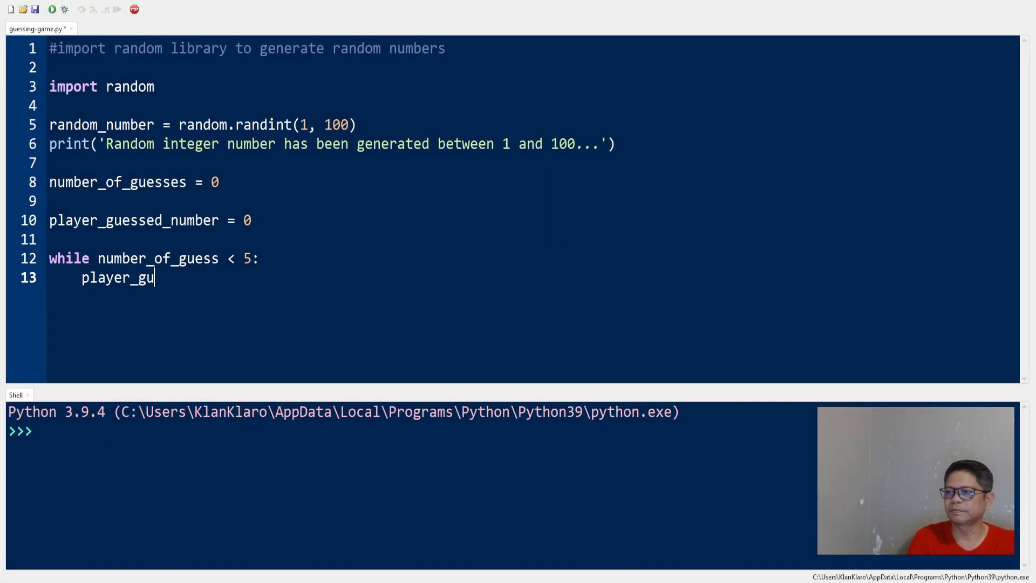
{"action": "type", "text": "essed_number"}
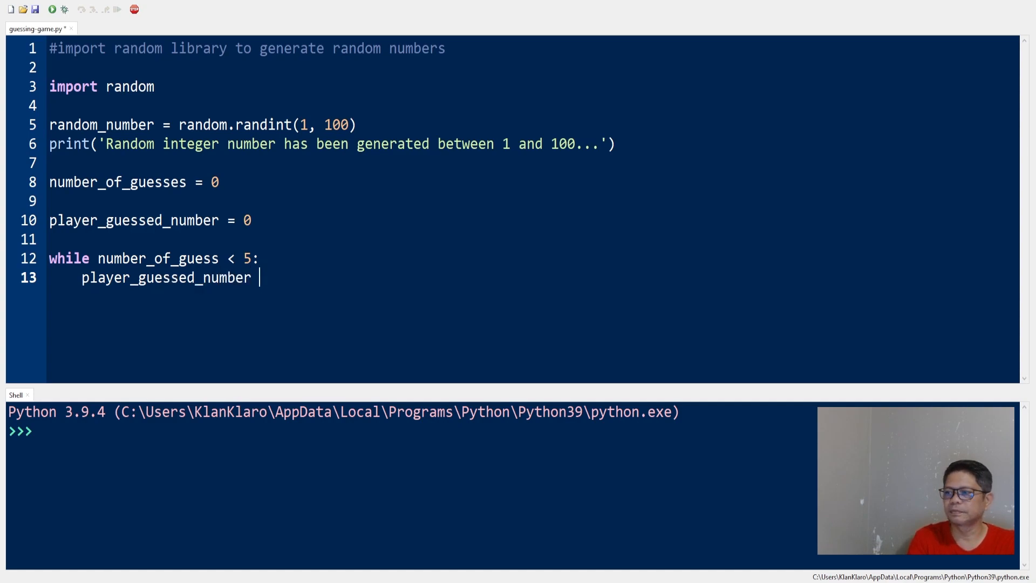
{"action": "type", "text": "= int(input"}
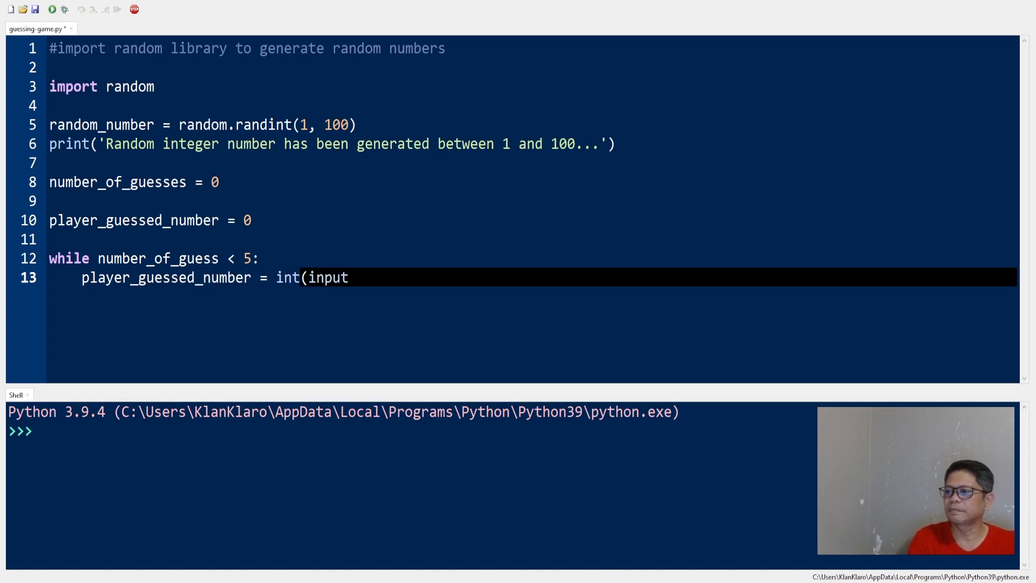
{"action": "type", "text": "''))"}
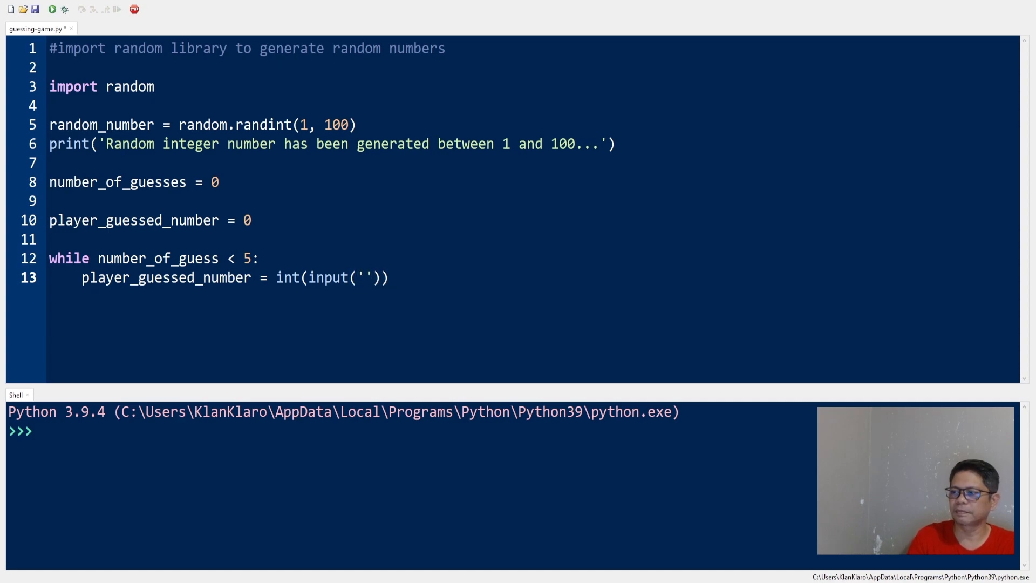
{"action": "type", "text": "What is the number"}
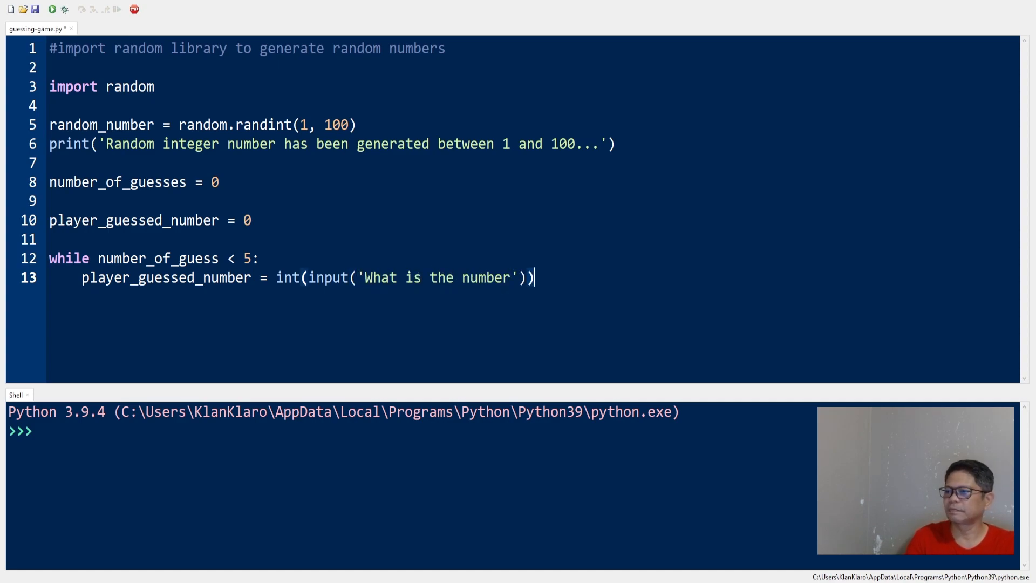
{"action": "key", "text": "Enter"}
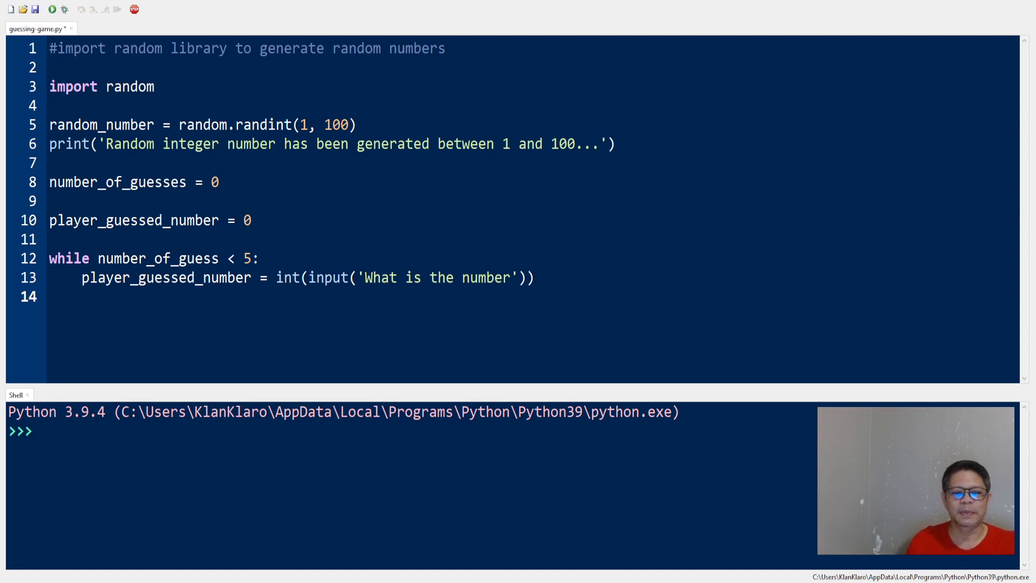
Step: Increment the counter with number_of_guesses += 1
{"action": "type", "text": "number_of"}
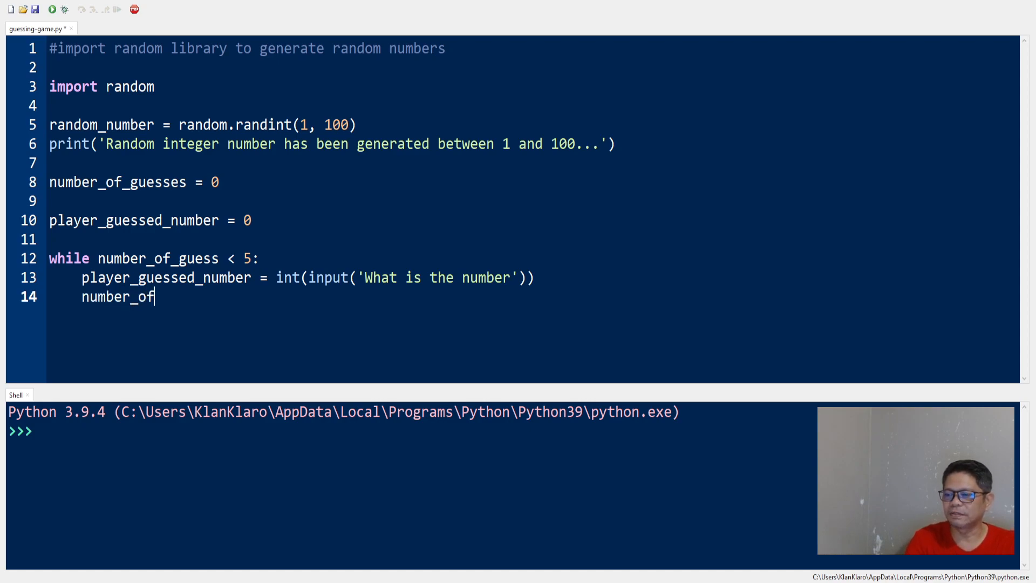
{"action": "type", "text": "_guesses +="}
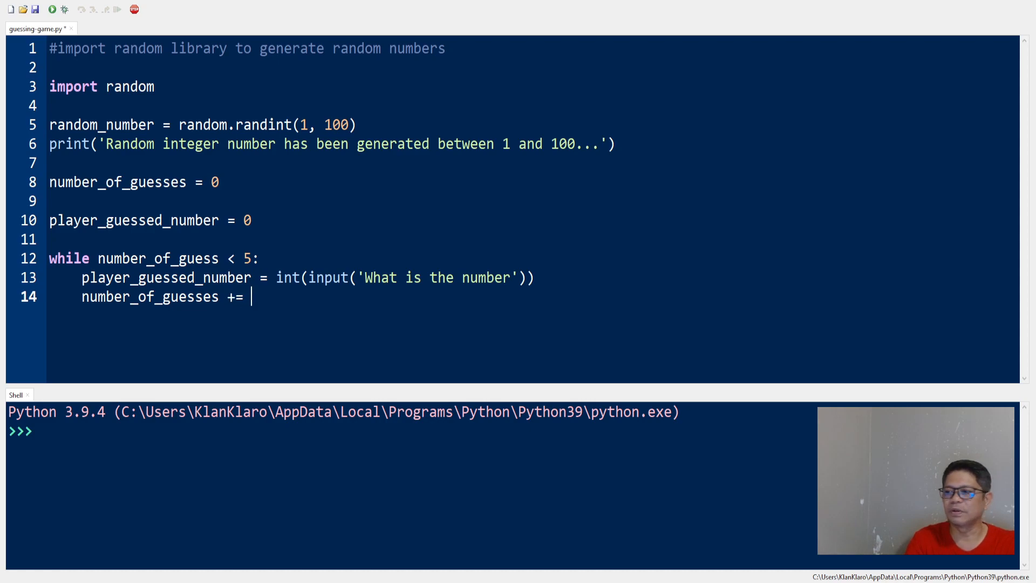
{"action": "type", "text": "1"}
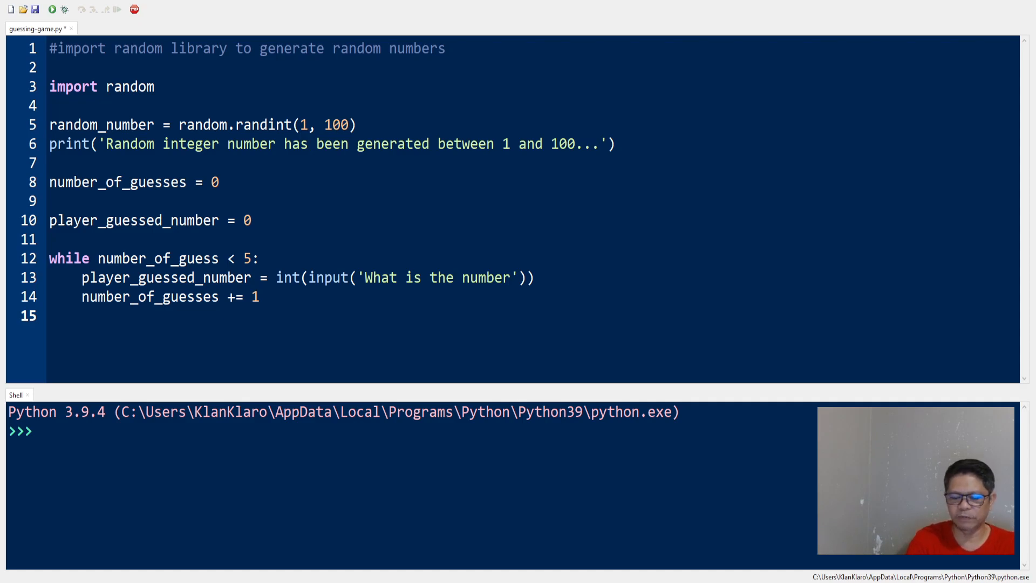
Step: Write the condition if player_guessed_number == random_number: inside the loop
{"action": "type", "text": "if"}
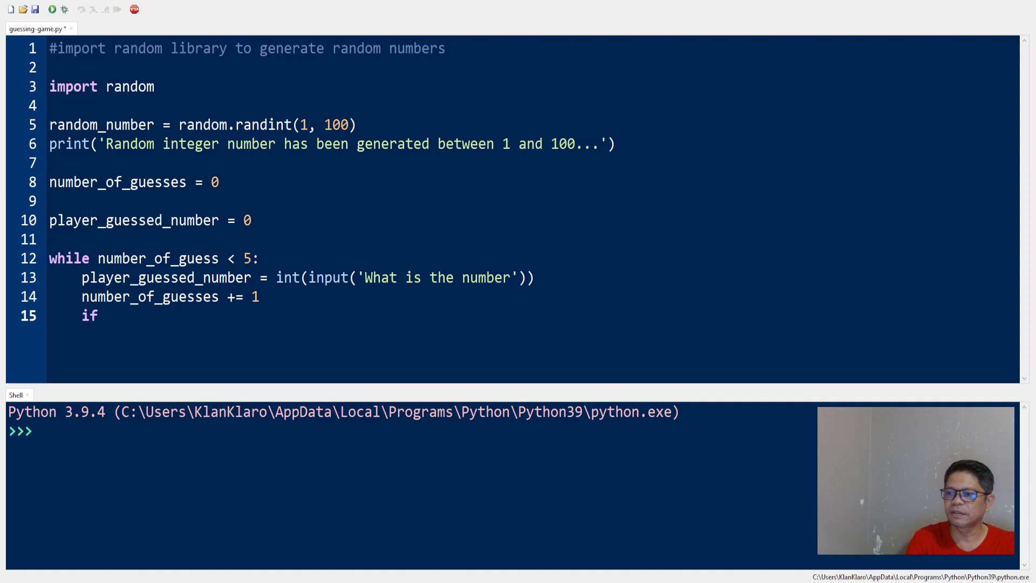
{"action": "type", "text": "play_"}
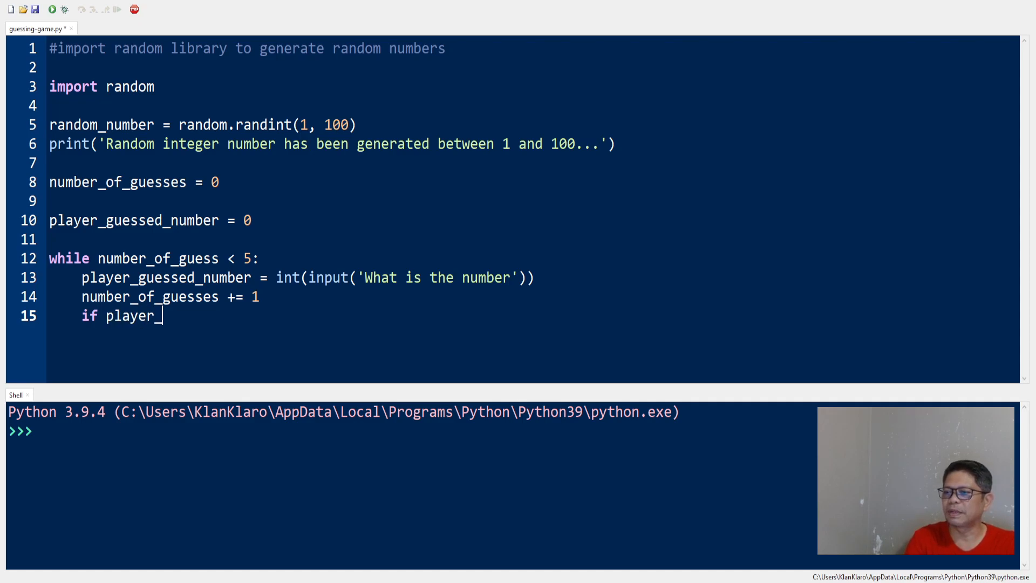
{"action": "type", "text": "guessed_"}
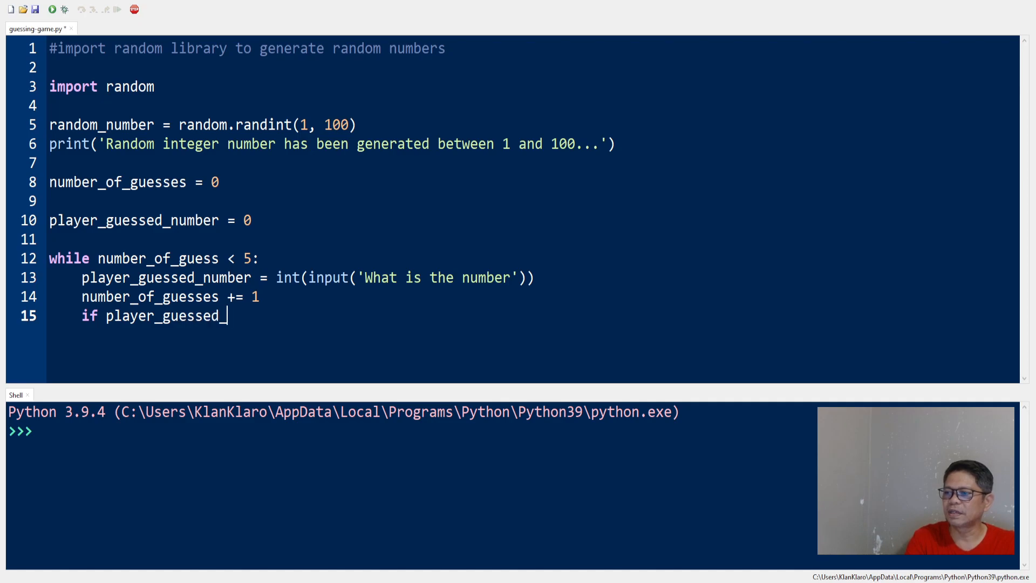
{"action": "type", "text": "number"}
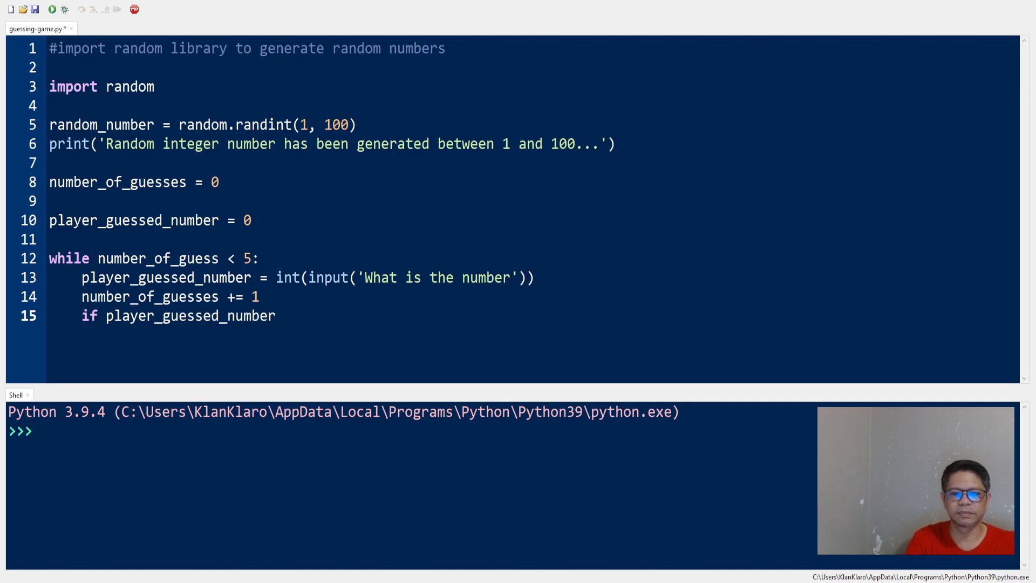
{"action": "type", "text": "=="}
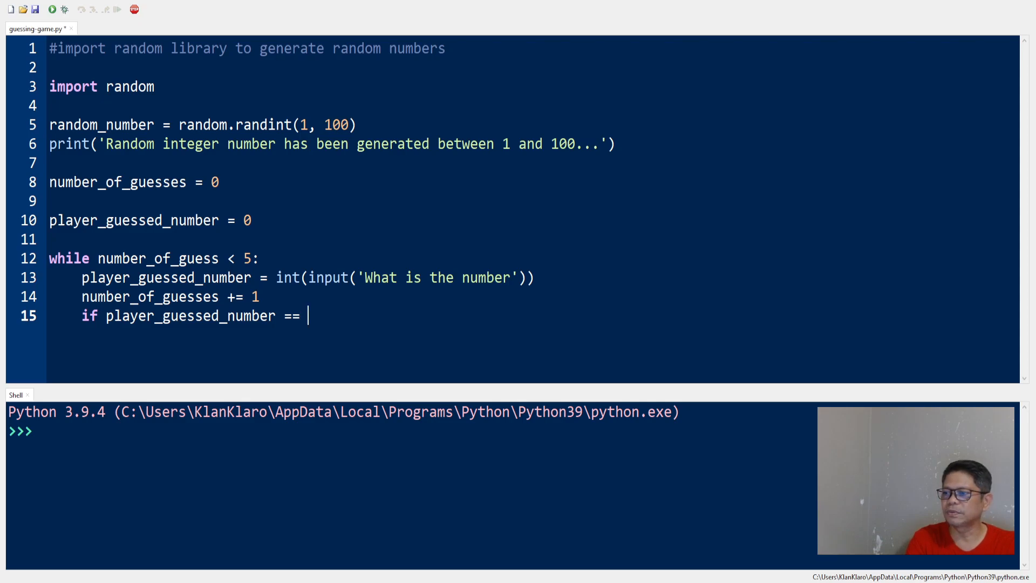
{"action": "type", "text": "random"}
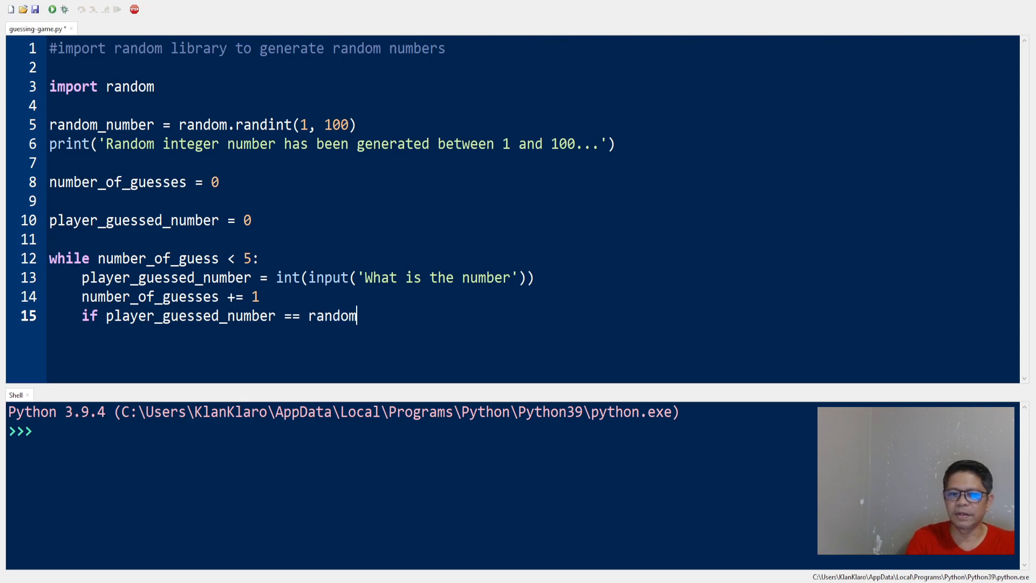
{"action": "type", "text": "_number"}
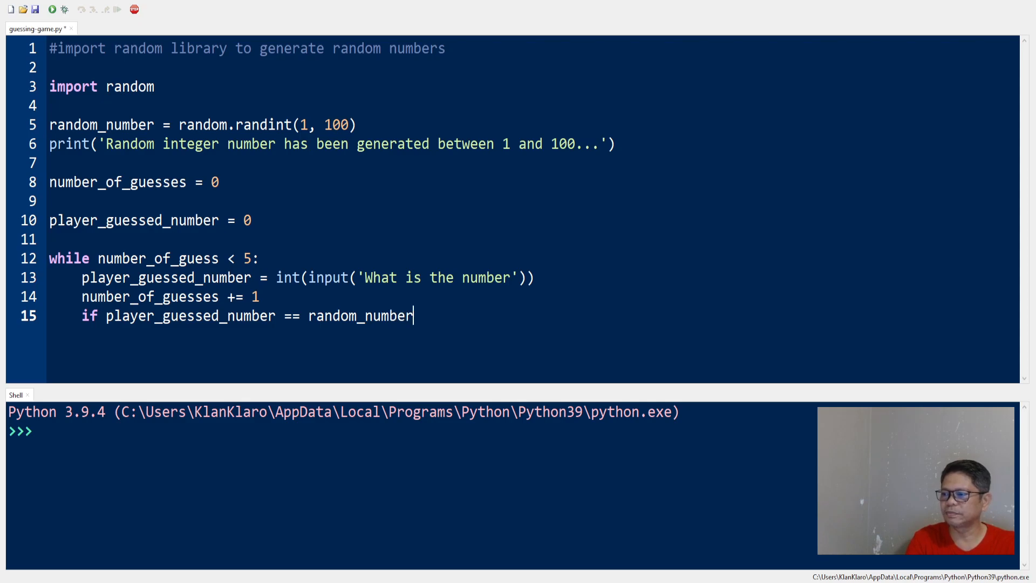
{"action": "type", "text": ":"}
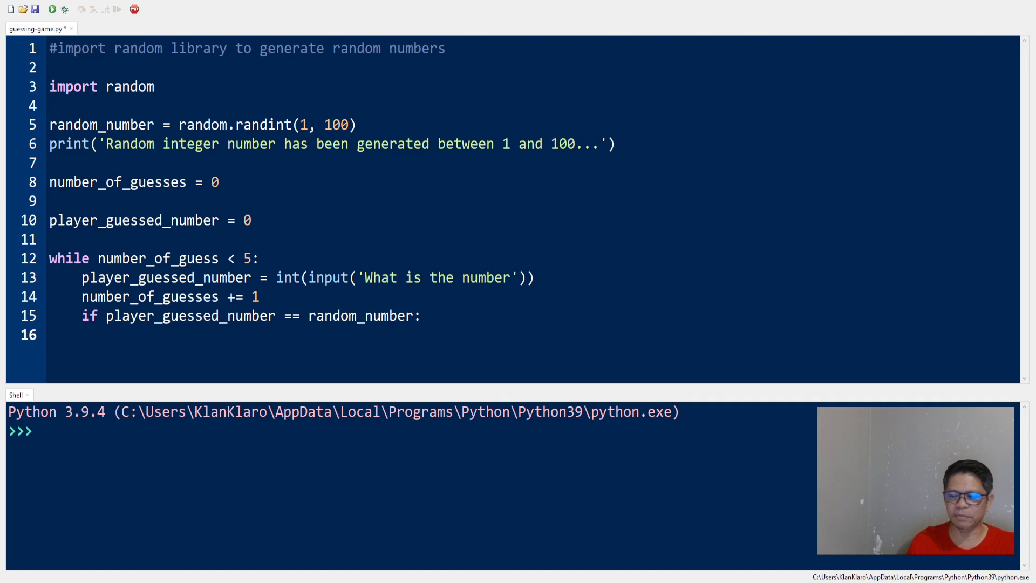
Step: Make the if block print 'You guessed it!'
{"action": "left_click", "coordinate": [115, 335]}
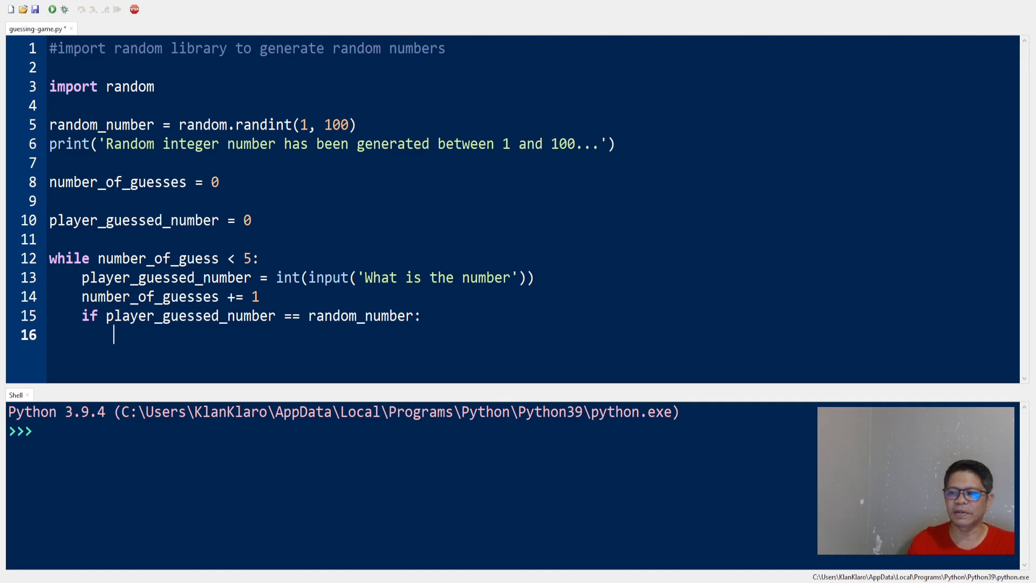
{"action": "type", "text": "p"}
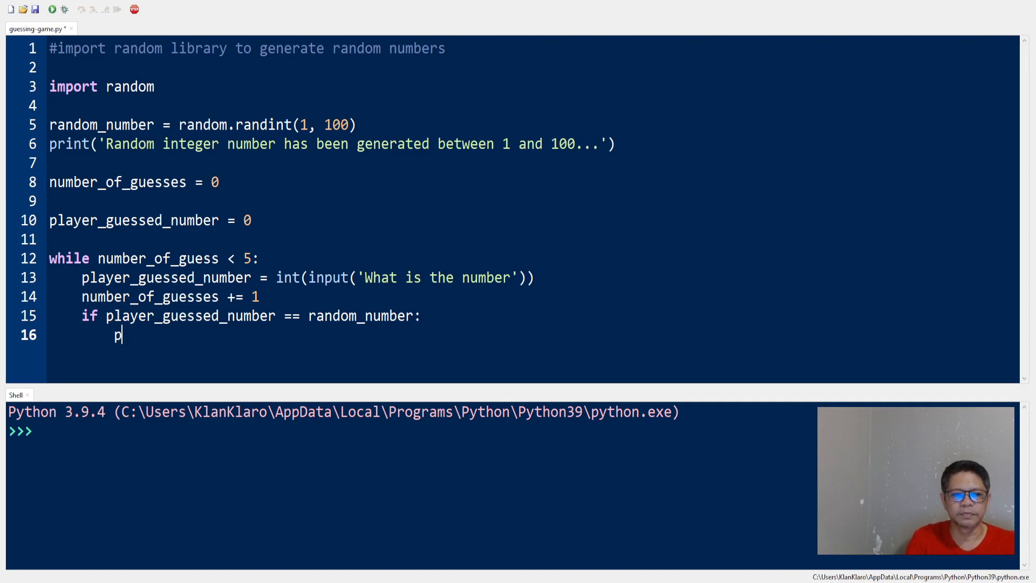
{"action": "type", "text": "rint("}
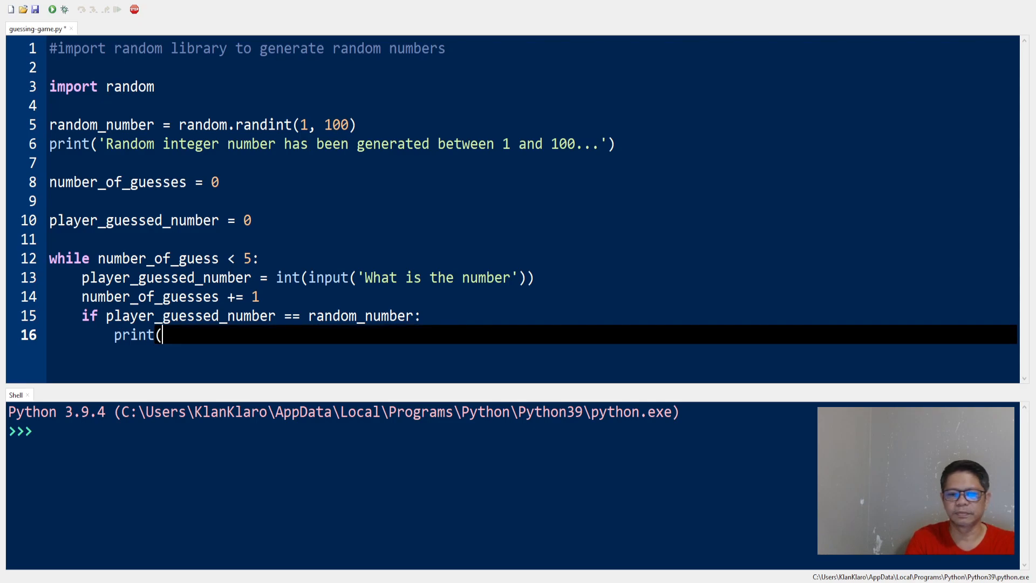
{"action": "type", "text": "'You')"}
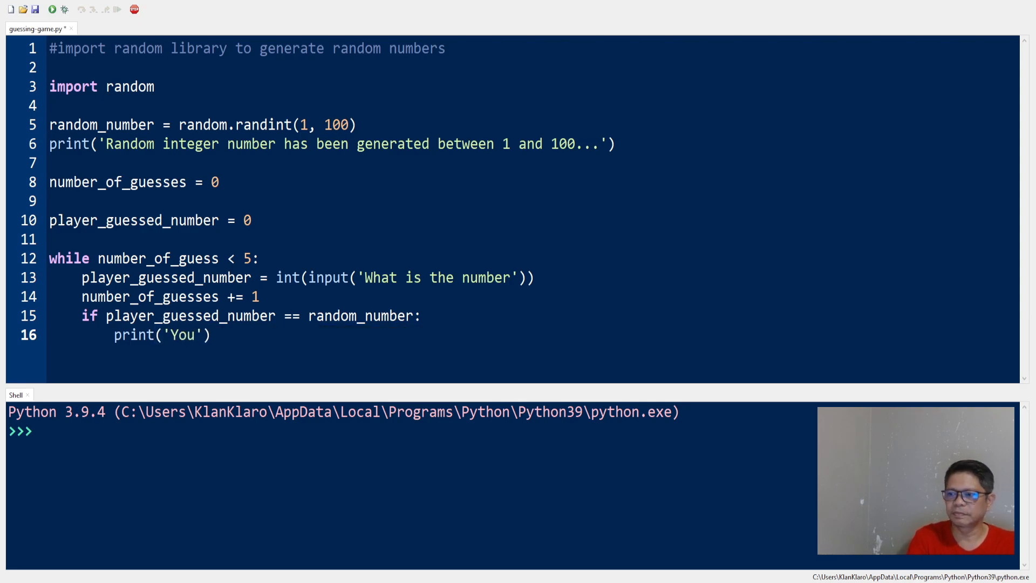
{"action": "type", "text": "guessed it!"}
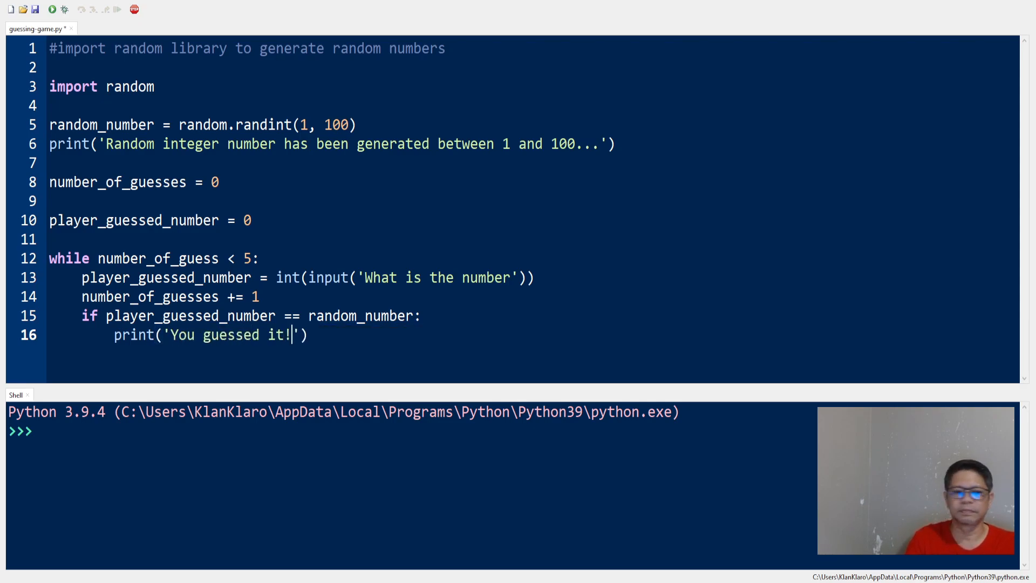
{"action": "key", "text": "enter"}
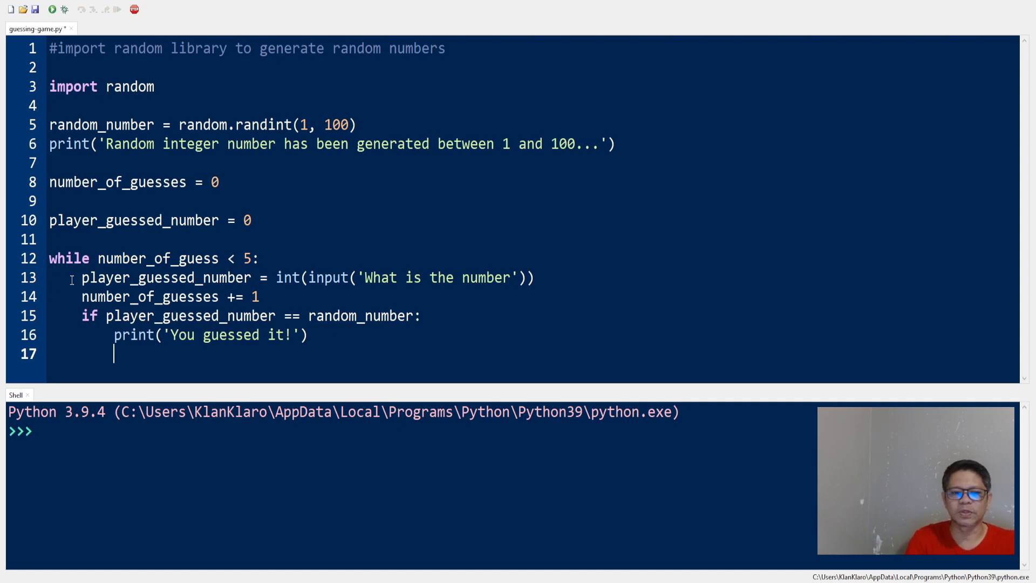
Step: Set number_of_guesses = 6 in the if block, followed by a commented #break
{"action": "type", "text": "number_"}
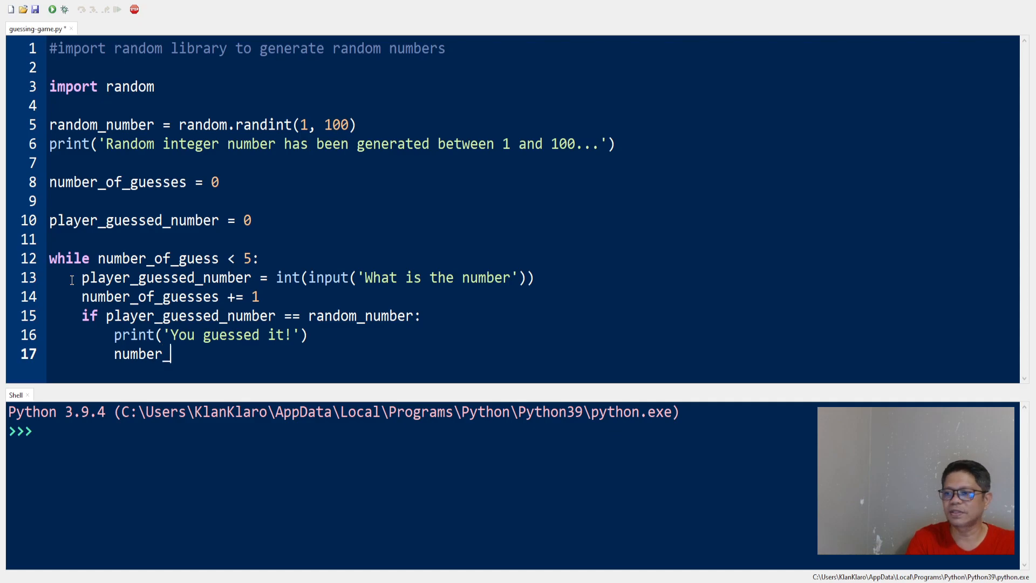
{"action": "type", "text": "of_"}
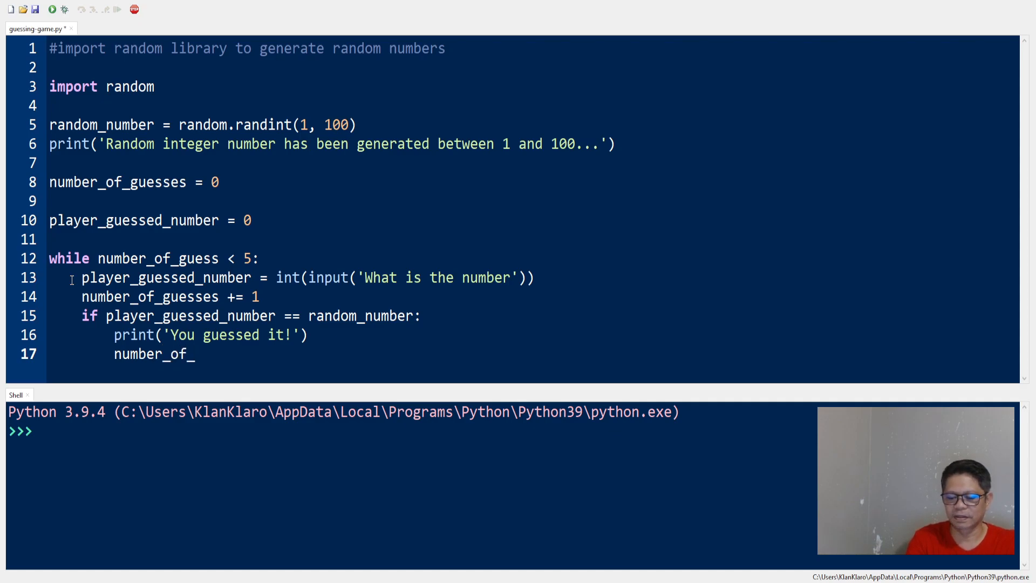
{"action": "type", "text": "guesses"}
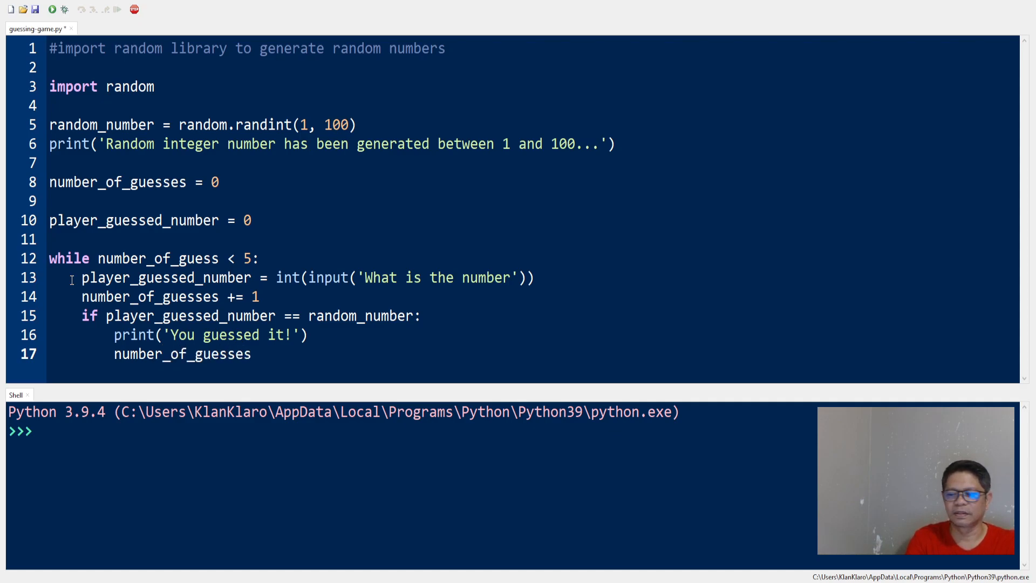
{"action": "type", "text": "s"}
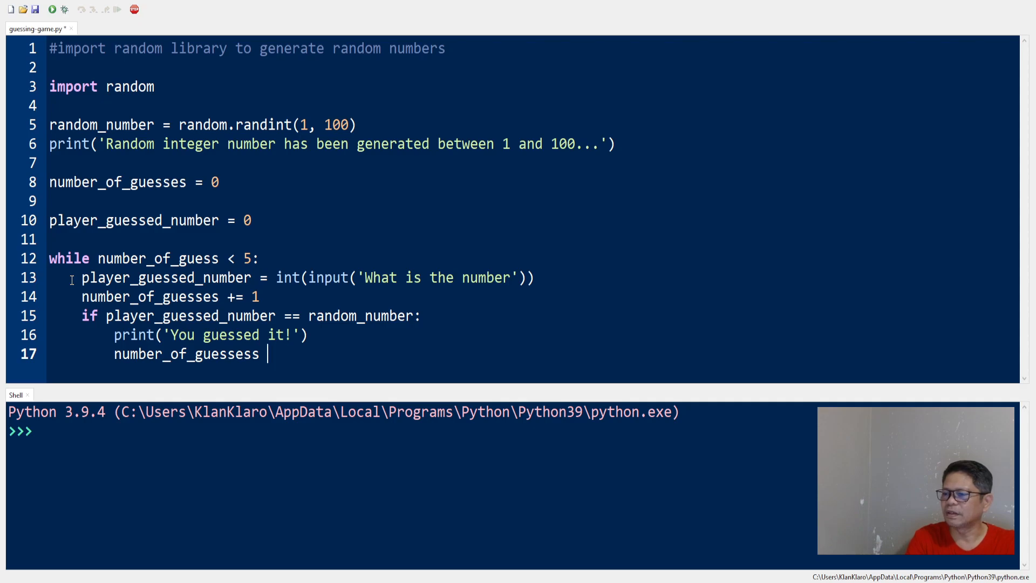
{"action": "type", "text": "="}
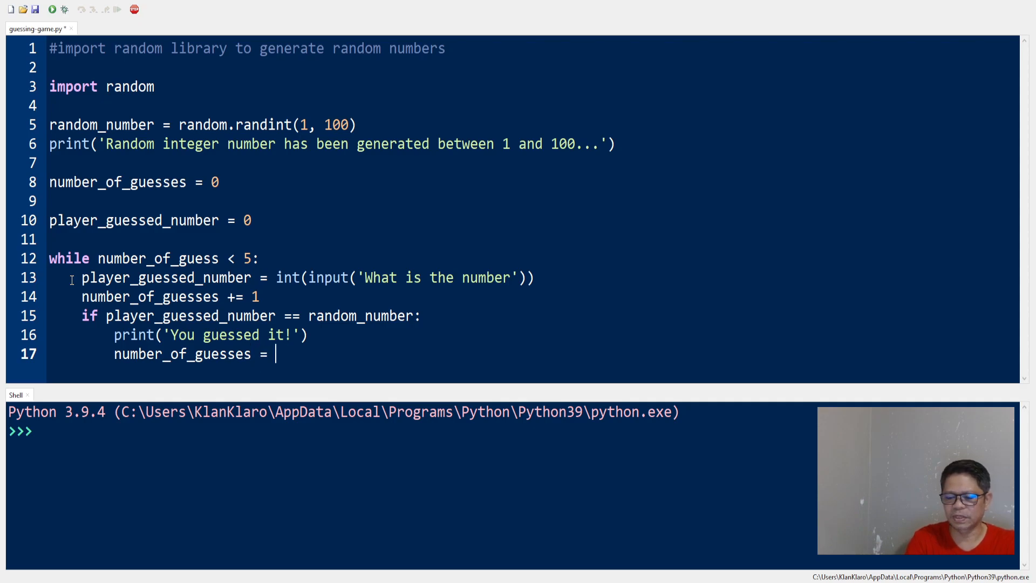
{"action": "type", "text": "6"}
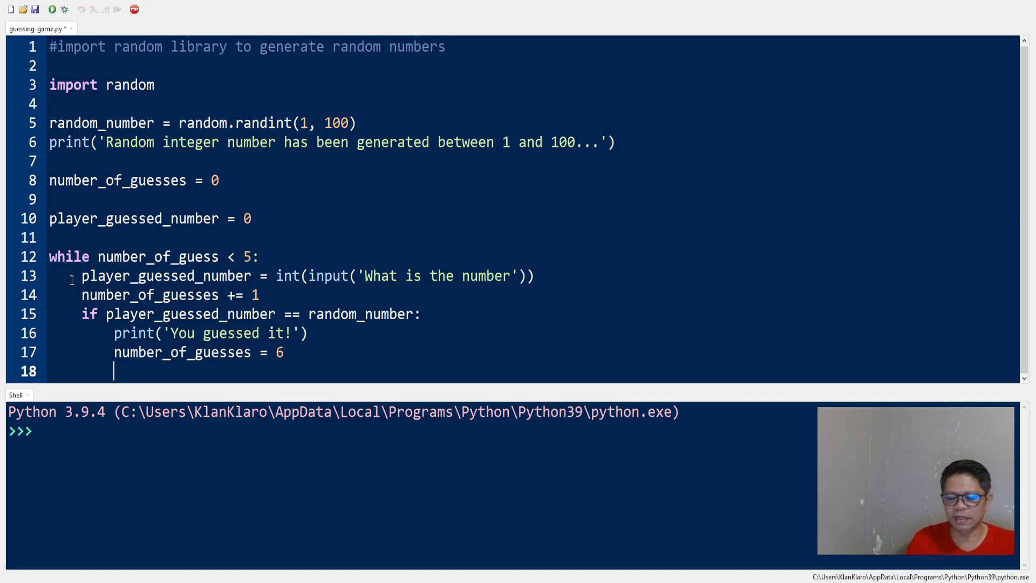
{"action": "type", "text": "break"}
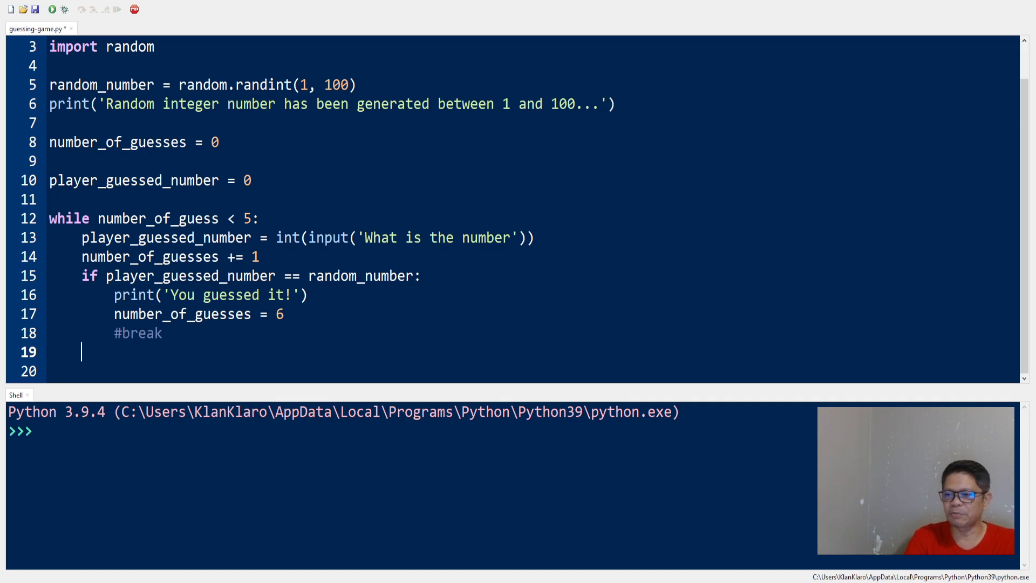
Step: Add an elif branch printing 'Your guess is higher than the number' hint
{"action": "type", "text": "el"}
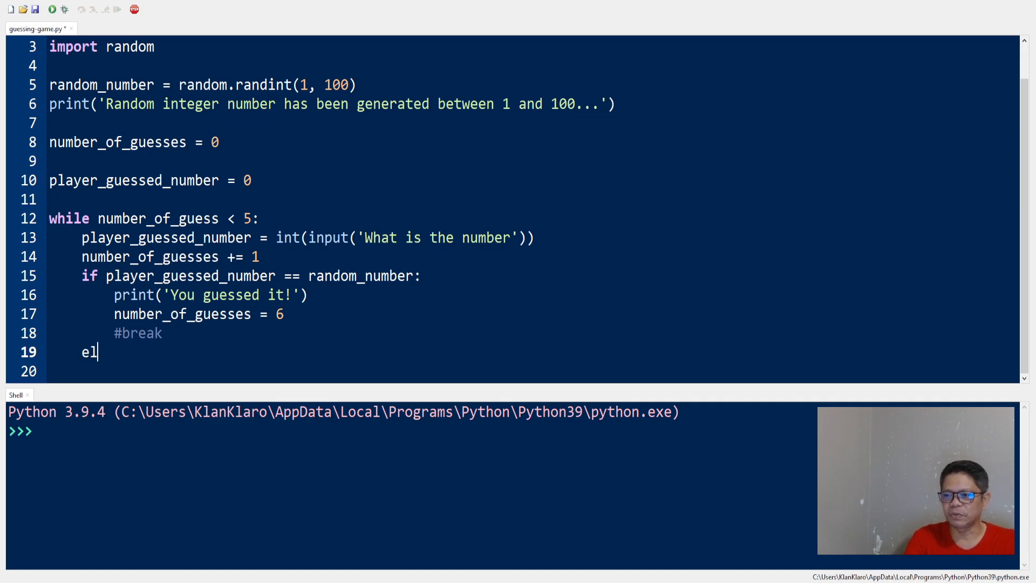
{"action": "type", "text": "if"}
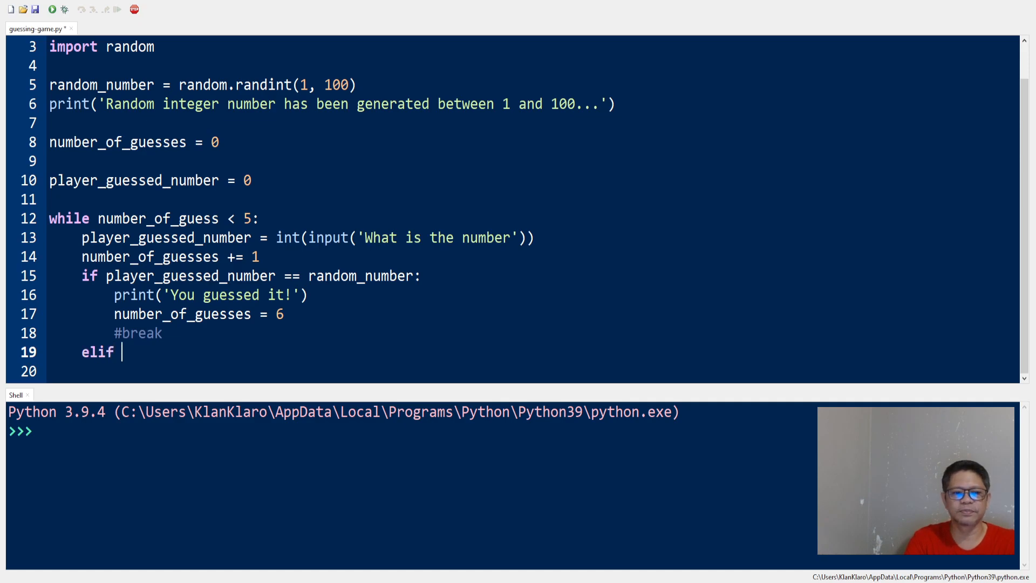
{"action": "type", "text": "player_"}
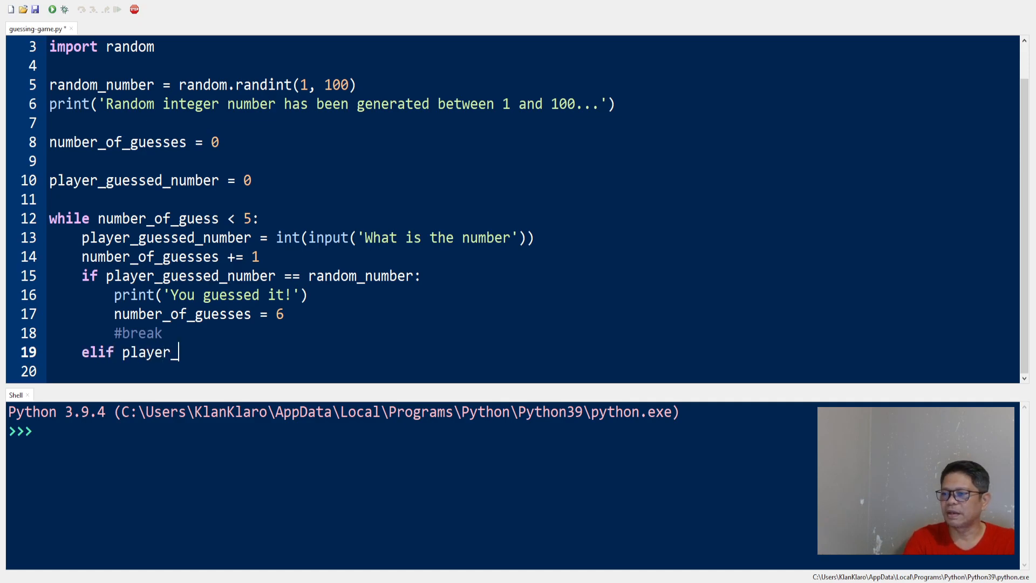
{"action": "type", "text": "guessed"}
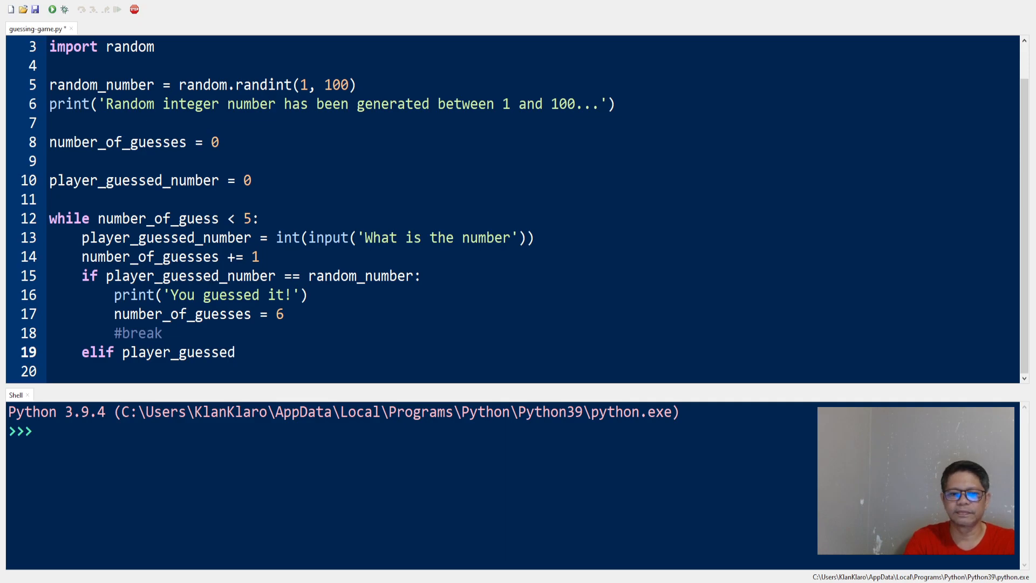
{"action": "type", "text": "_number > random_number:"}
{"action": "left_click", "coordinate": [531, 371]}
{"action": "type", "text": "p"}
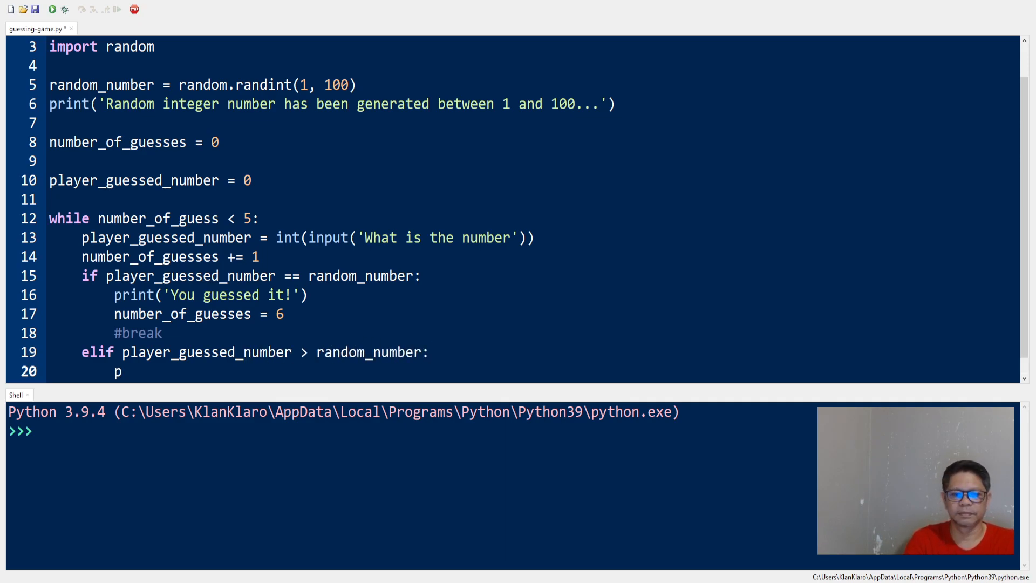
{"action": "type", "text": "rint('Your')"}
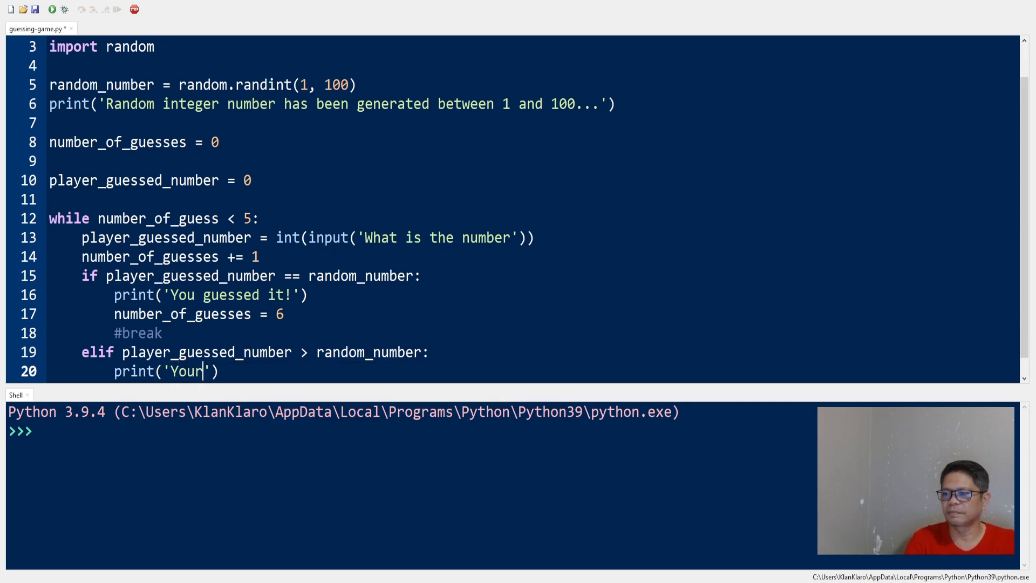
{"action": "type", "text": "guess is higher than the number. Try again!"}
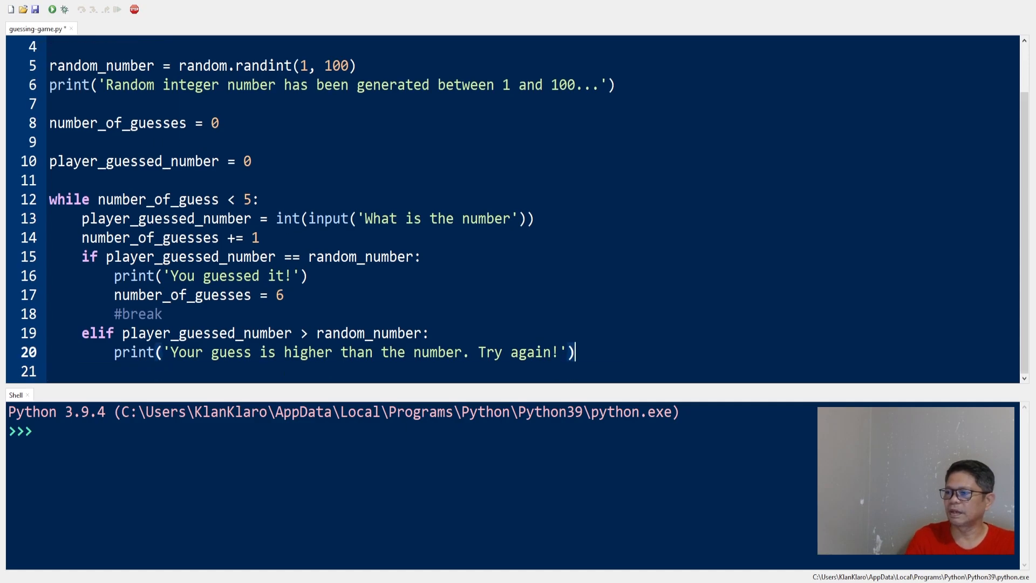
{"action": "key", "text": "enter"}
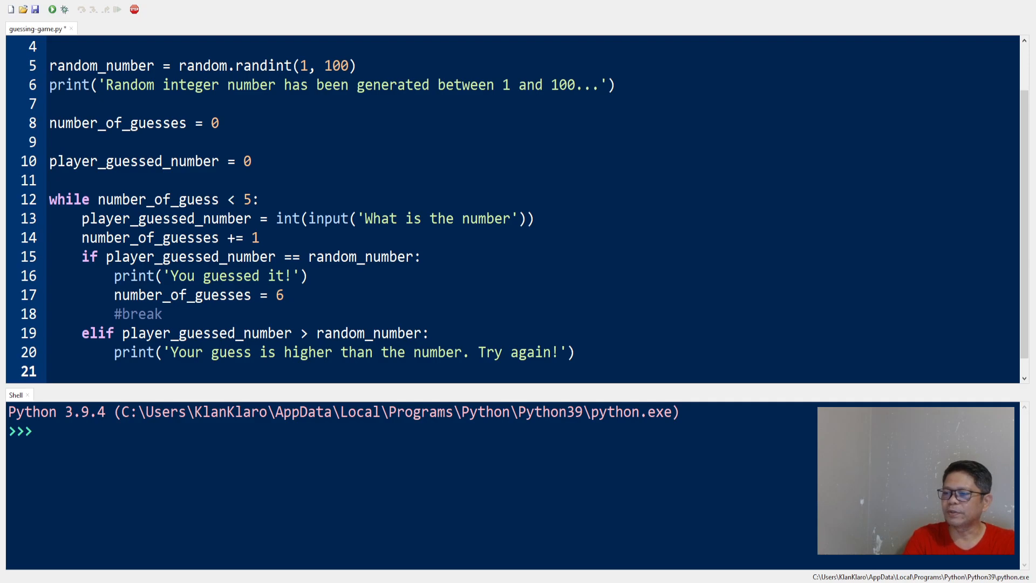
Step: Add else: printing 'Your guess is lower than the number. Try again!'
{"action": "type", "text": "el"}
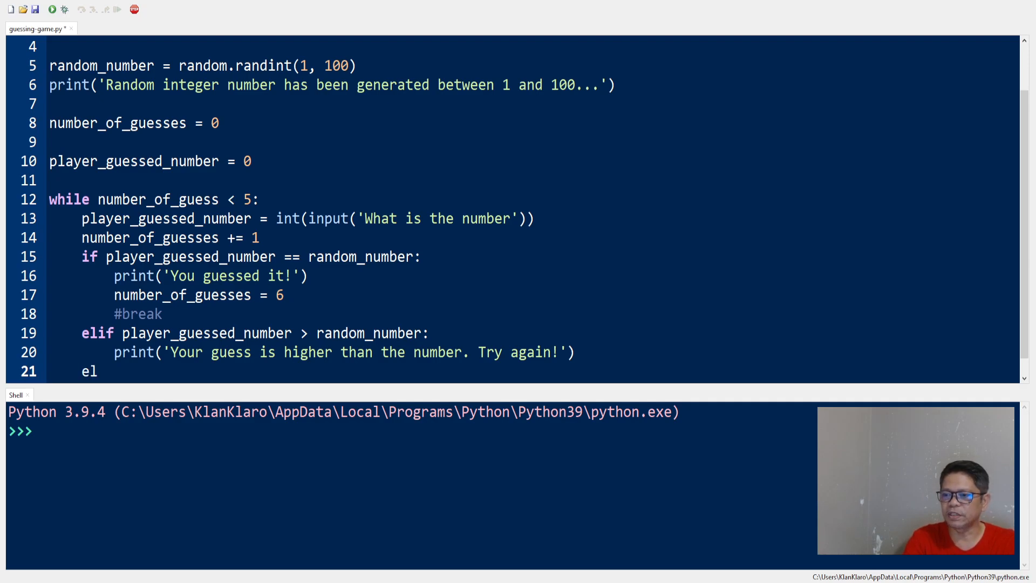
{"action": "type", "text": "se:"}
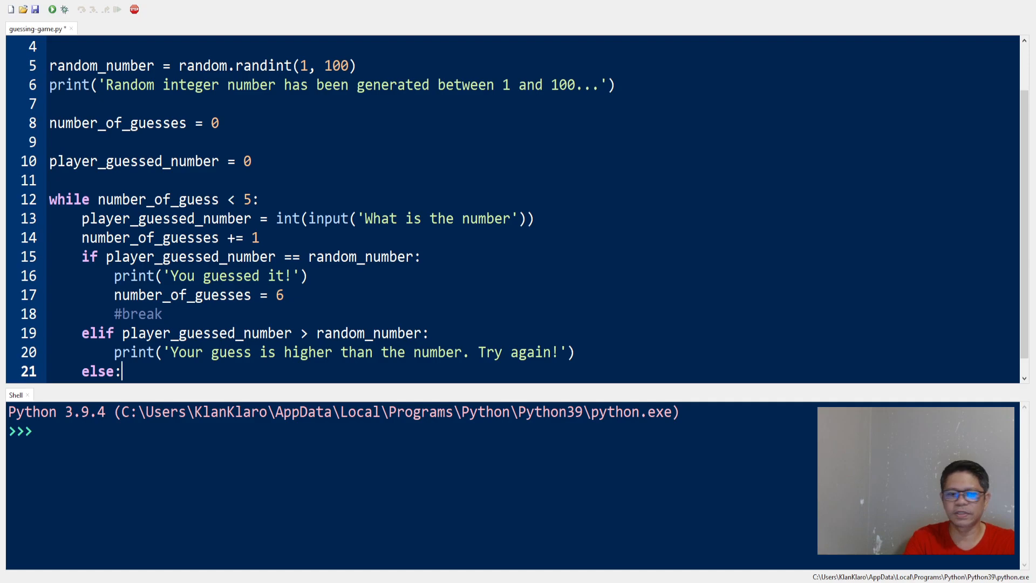
{"action": "type", "text": "print"}
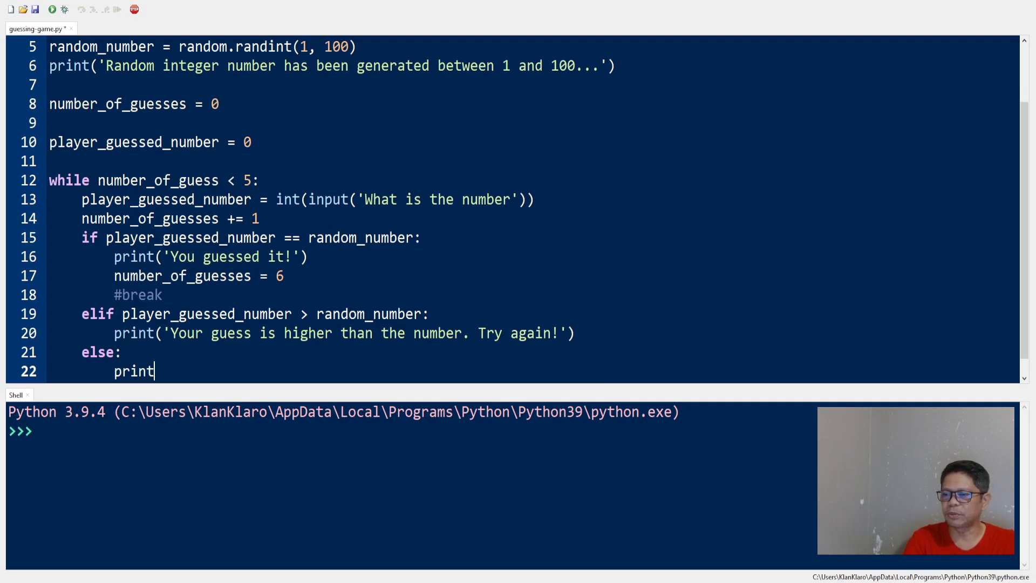
{"action": "type", "text": "('"}
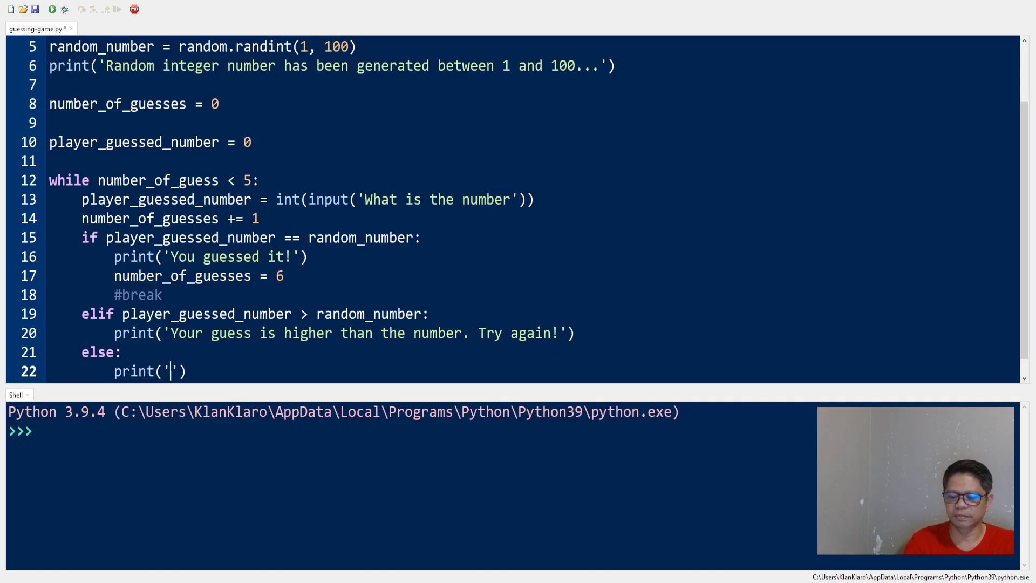
{"action": "type", "text": "Your guess is lowe"}
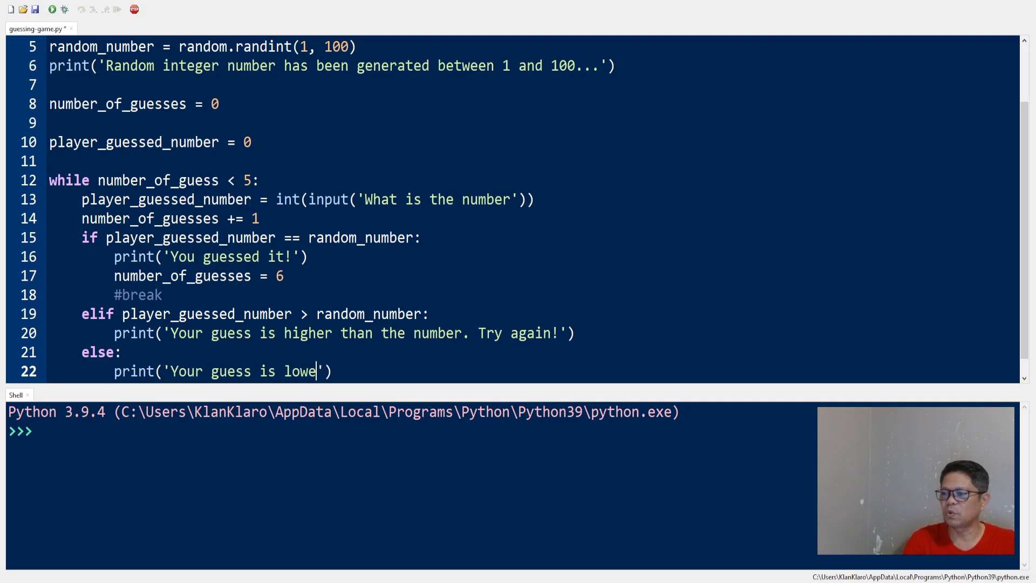
{"action": "type", "text": "r than the number"}
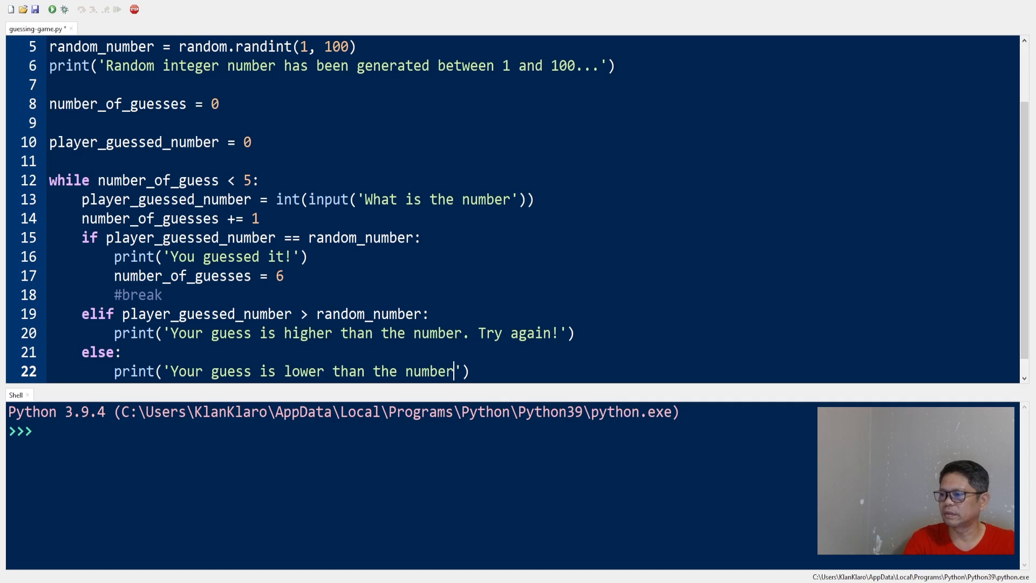
{"action": "type", "text": ". Try again!"}
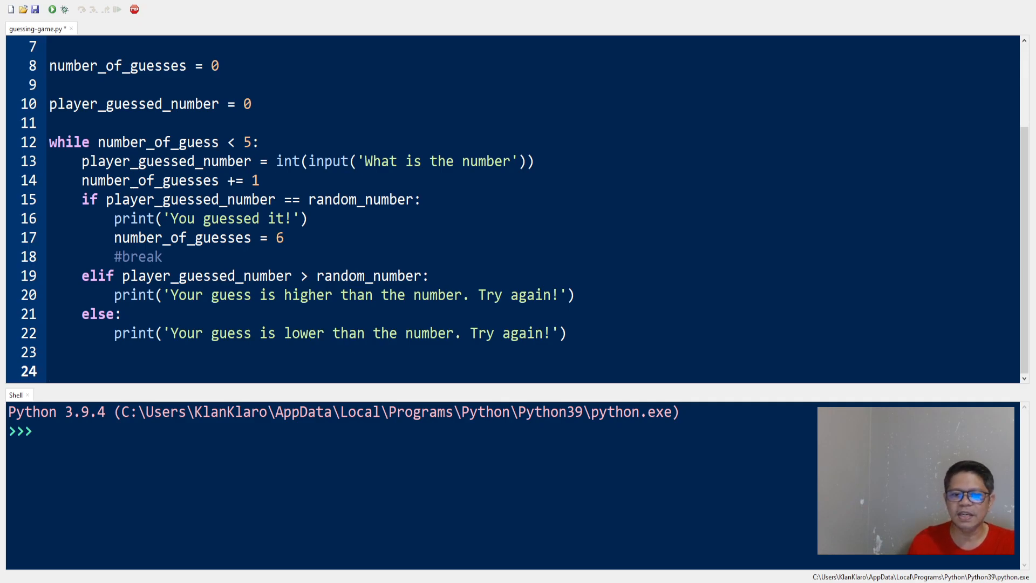
{"action": "left_click", "coordinate": [53, 370]}
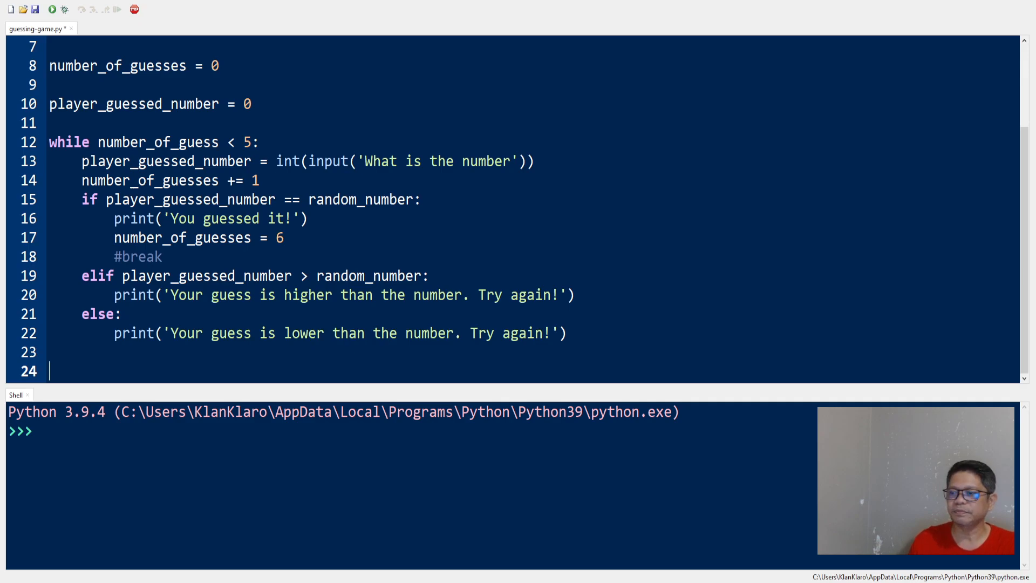
Step: After the loop, write the condition if number_of_guesses == 5:
{"action": "type", "text": "if"}
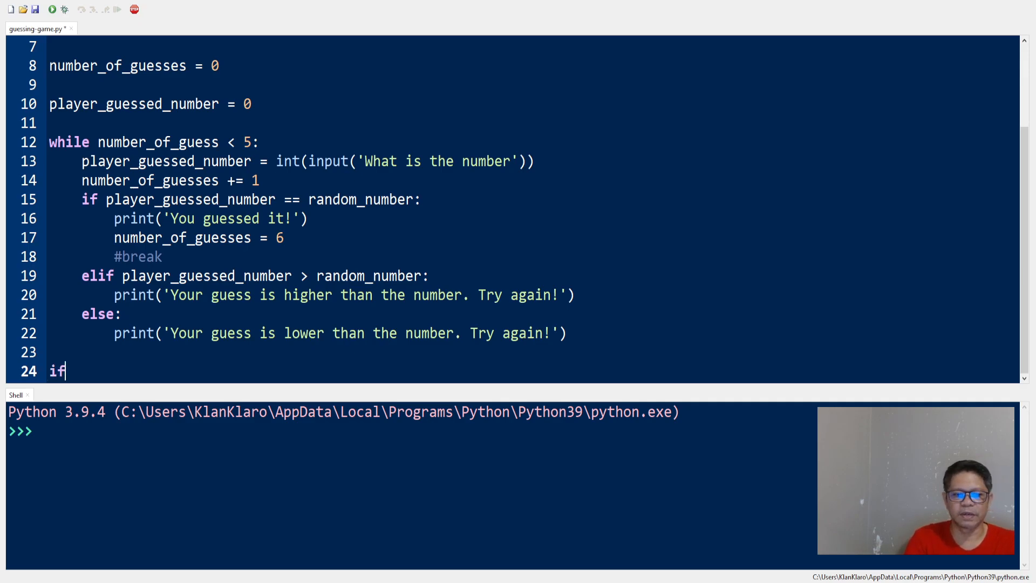
{"action": "type", "text": "numb"}
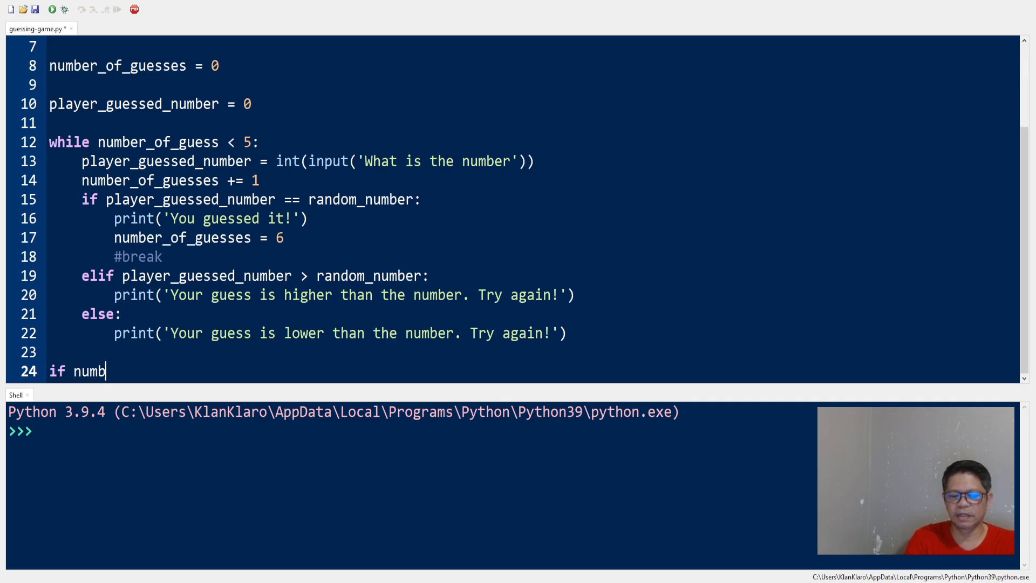
{"action": "type", "text": "er_of"}
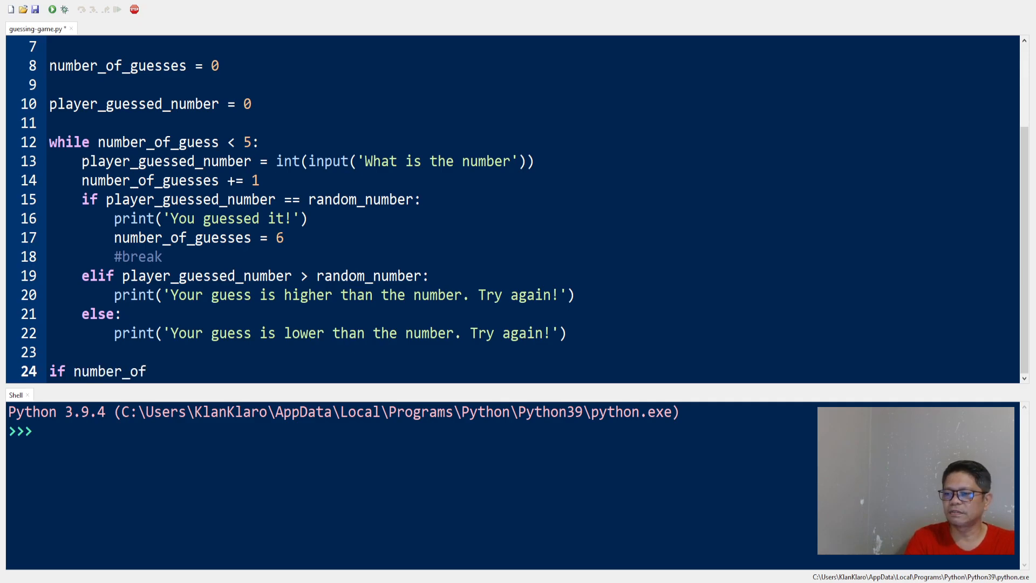
{"action": "type", "text": "_gues"}
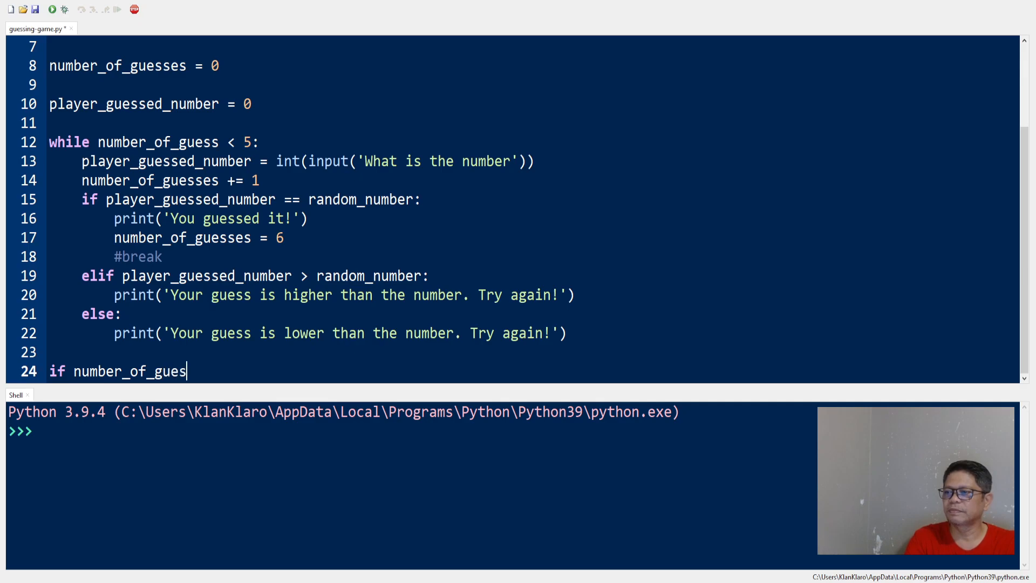
{"action": "type", "text": "ses"}
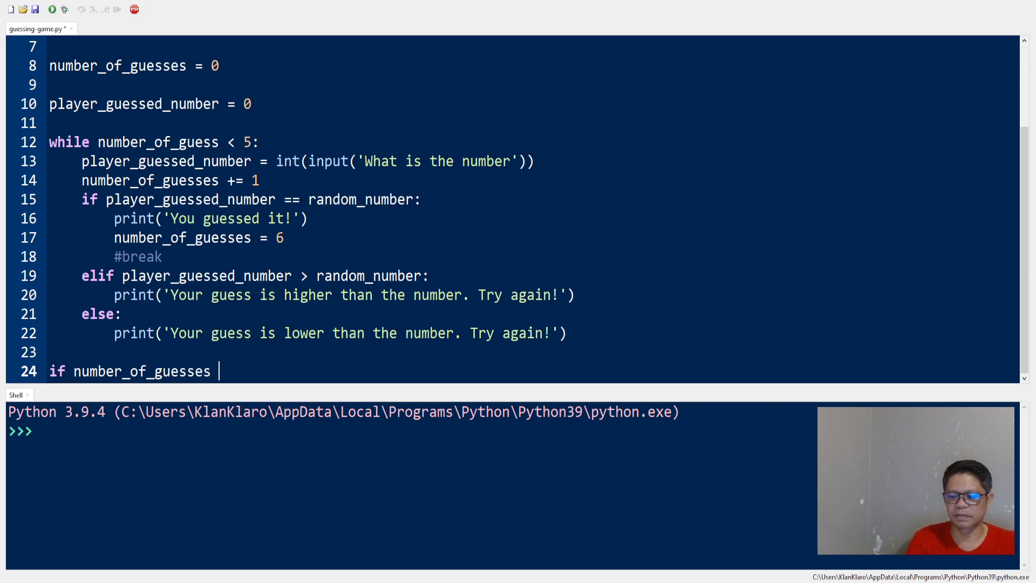
{"action": "type", "text": "== 5:"}
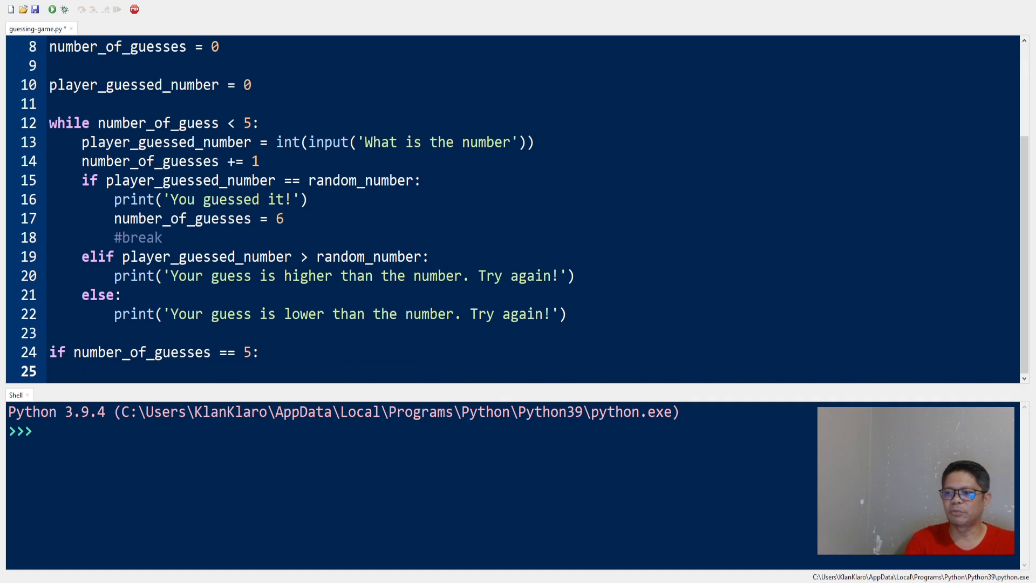
Step: Print 'Ooooppss... Your chances just ran out!' under that condition
{"action": "type", "text": "print("}
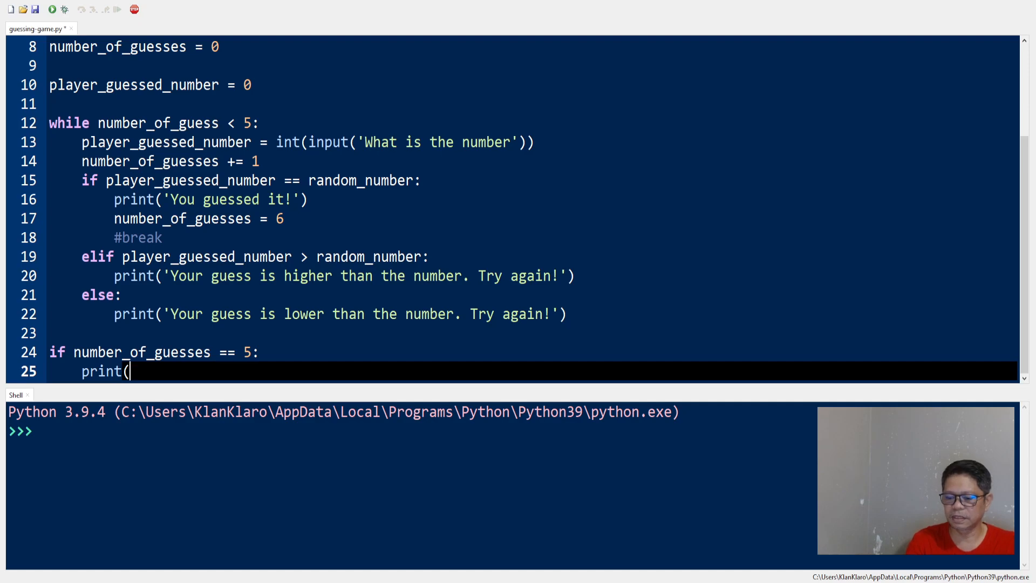
{"action": "type", "text": "'0')"}
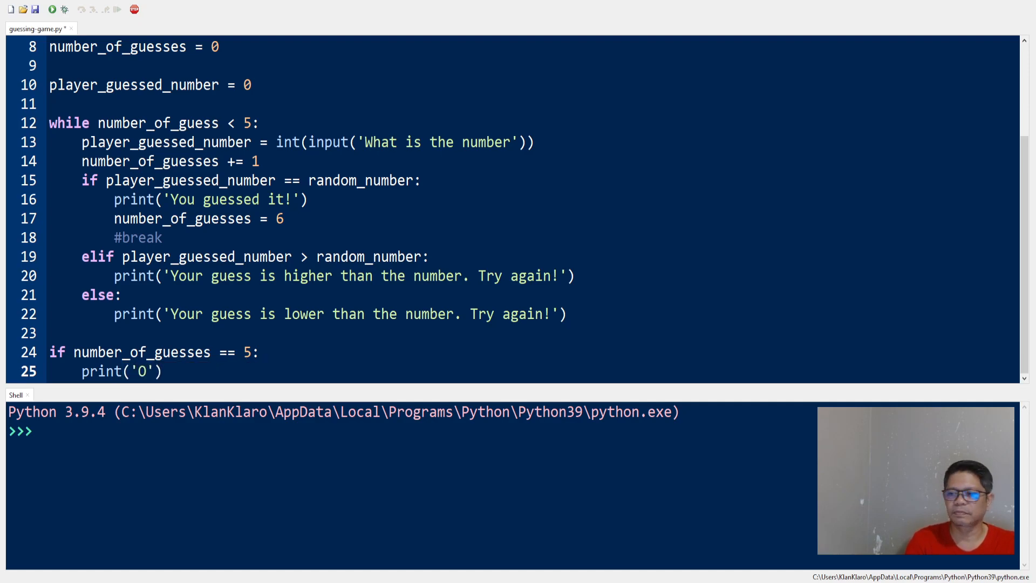
{"action": "type", "text": "Ooooppss..."}
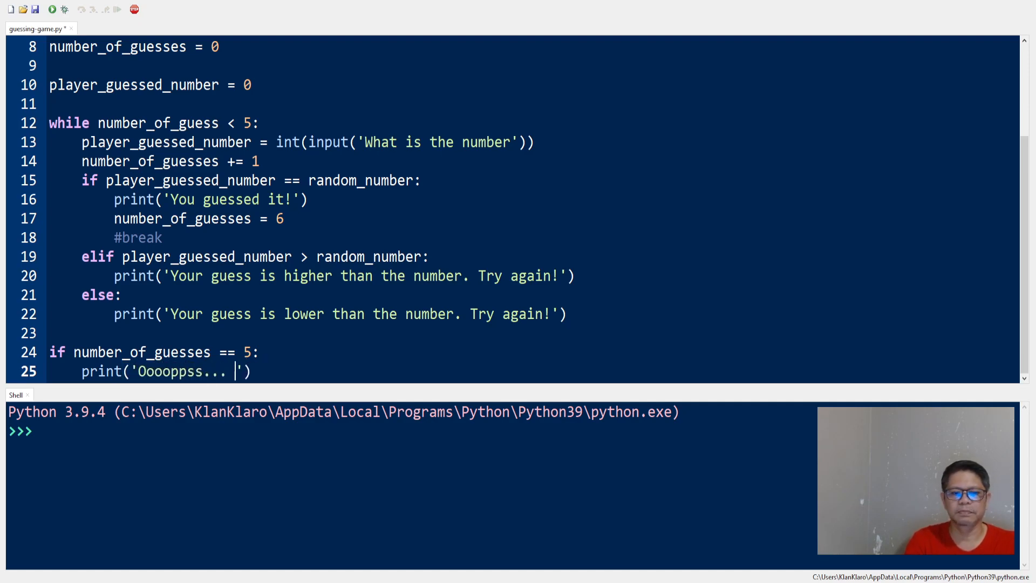
{"action": "type", "text": "Your chances just ran"}
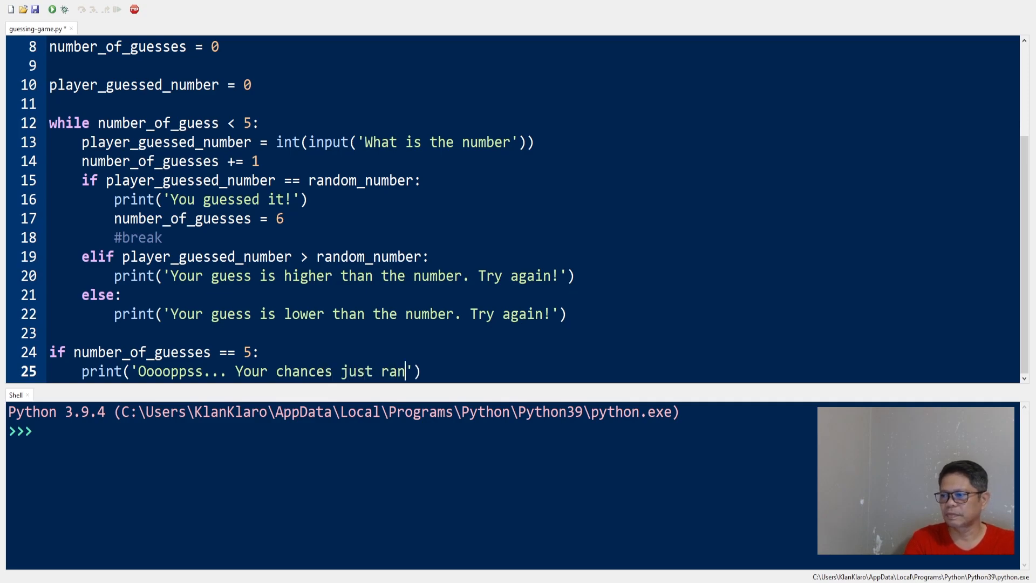
{"action": "type", "text": "out!"}
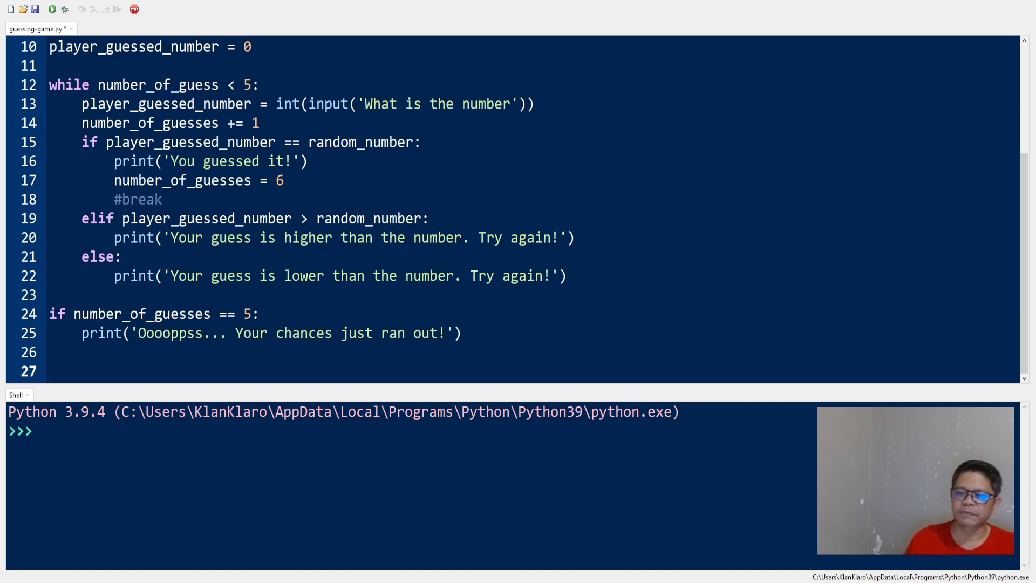
{"action": "left_click", "coordinate": [51, 370]}
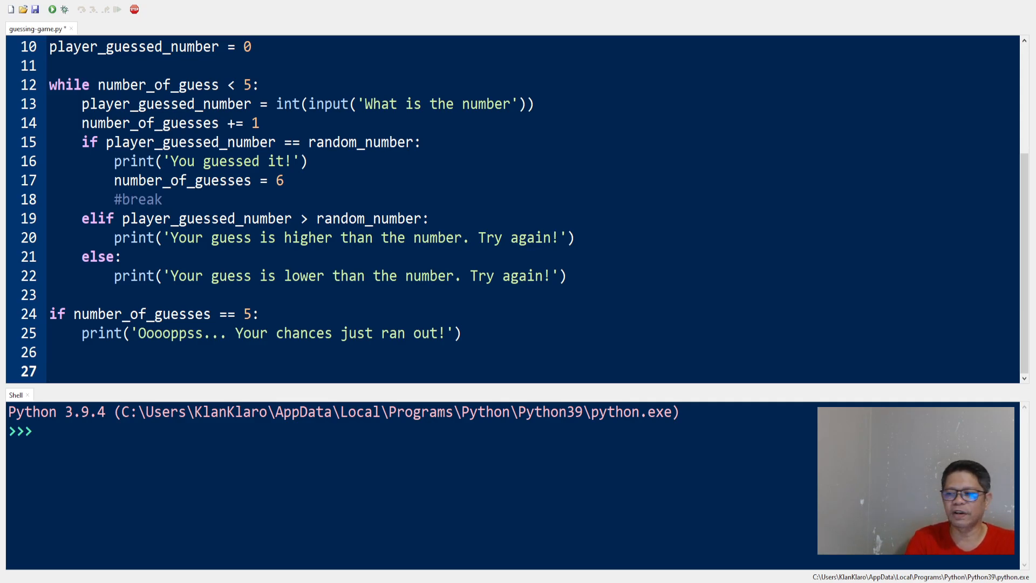
{"action": "type", "text": "print('***The random"}
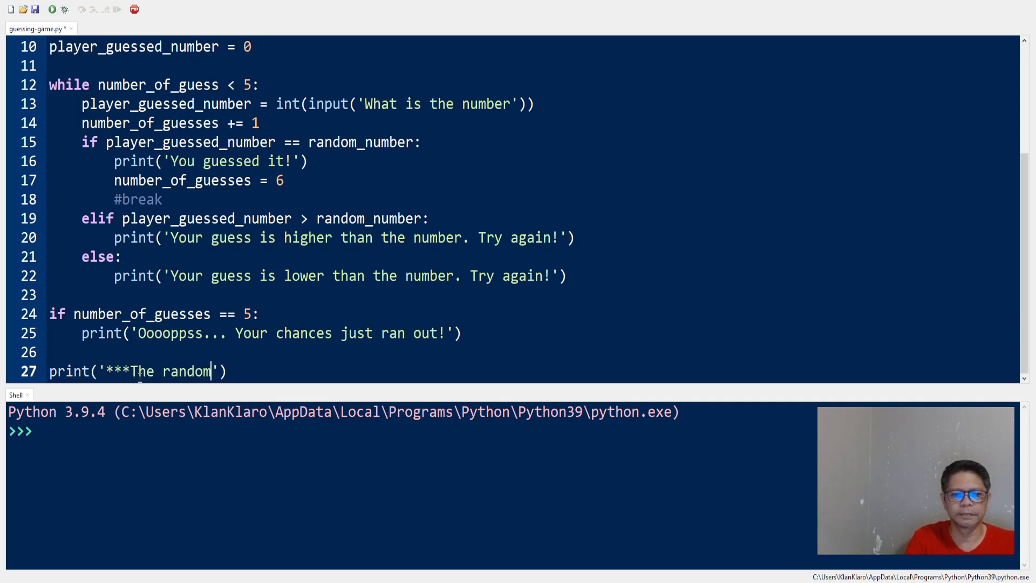
Step: Print '***The random number is', random_number and '\nGame Over!', then run the script
{"action": "type", "text": "number is', random_number"}
{"action": "type", "text": "print"}
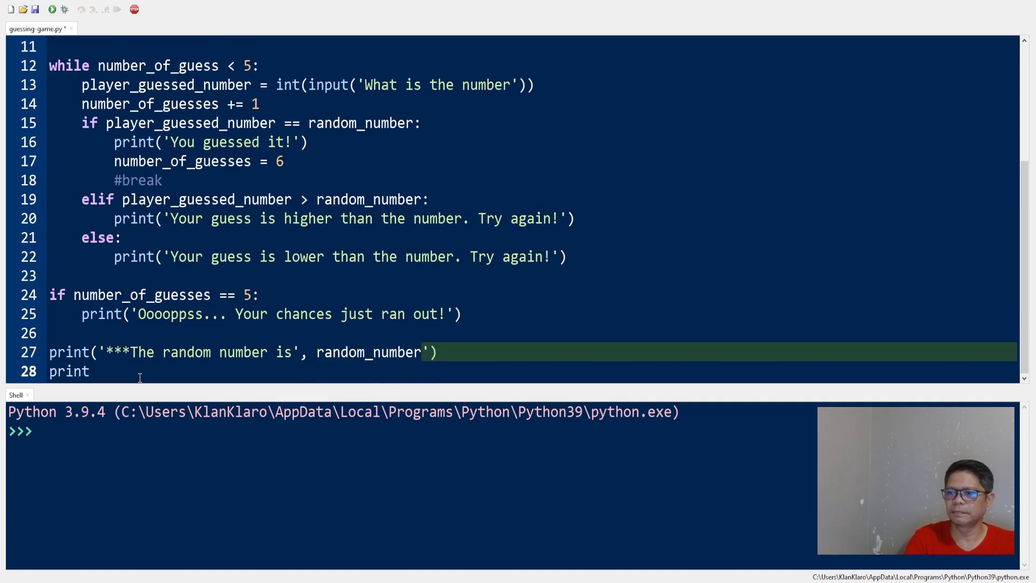
{"action": "type", "text": "('\\nGame')"}
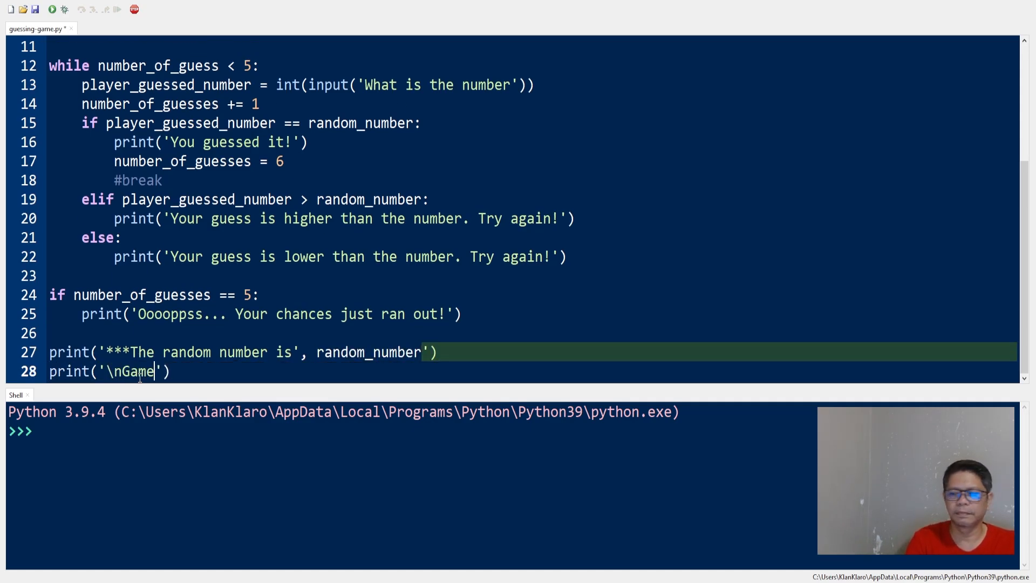
{"action": "type", "text": "Over!"}
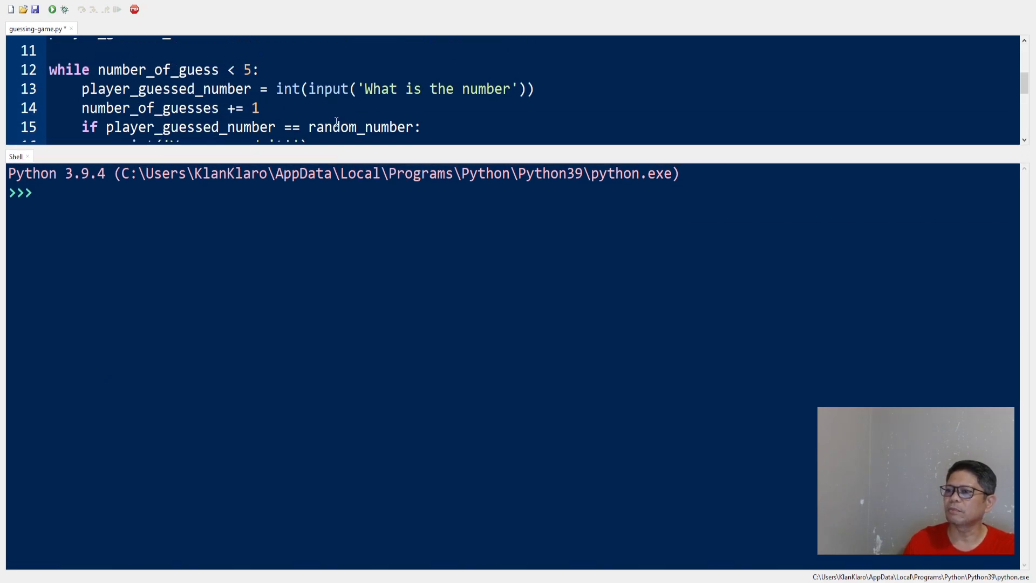
{"action": "left_click", "coordinate": [51, 9]}
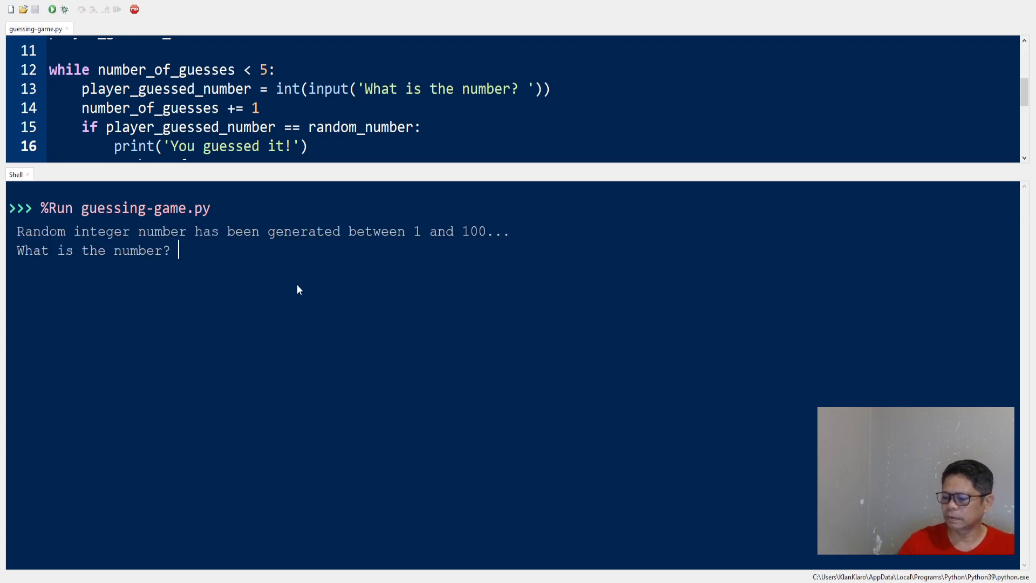
Step: Enter guesses 50, 30, 20, 10 and 6, all too high, until Game Over
{"action": "type", "text": "50"}
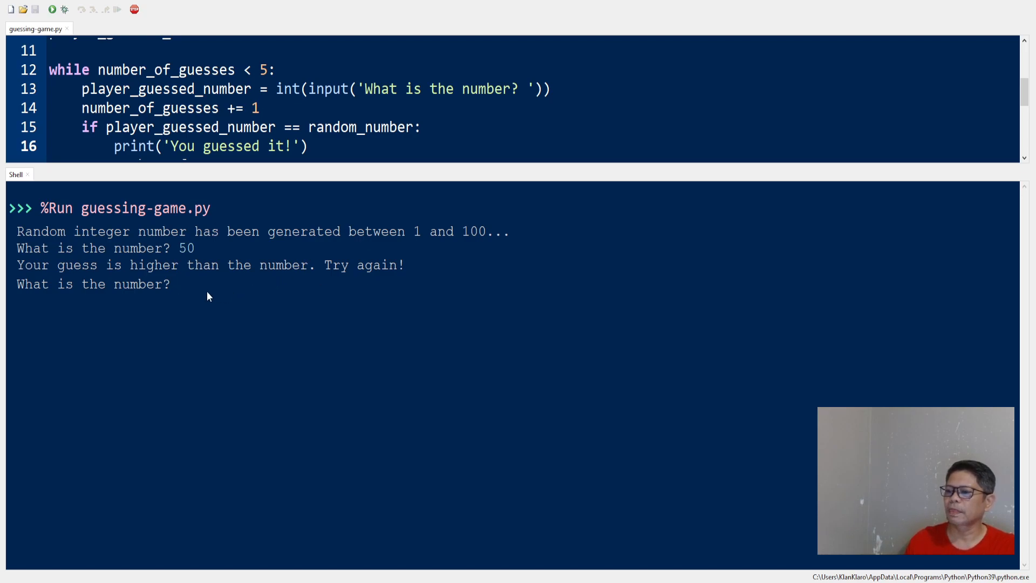
{"action": "left_click", "coordinate": [175, 284]}
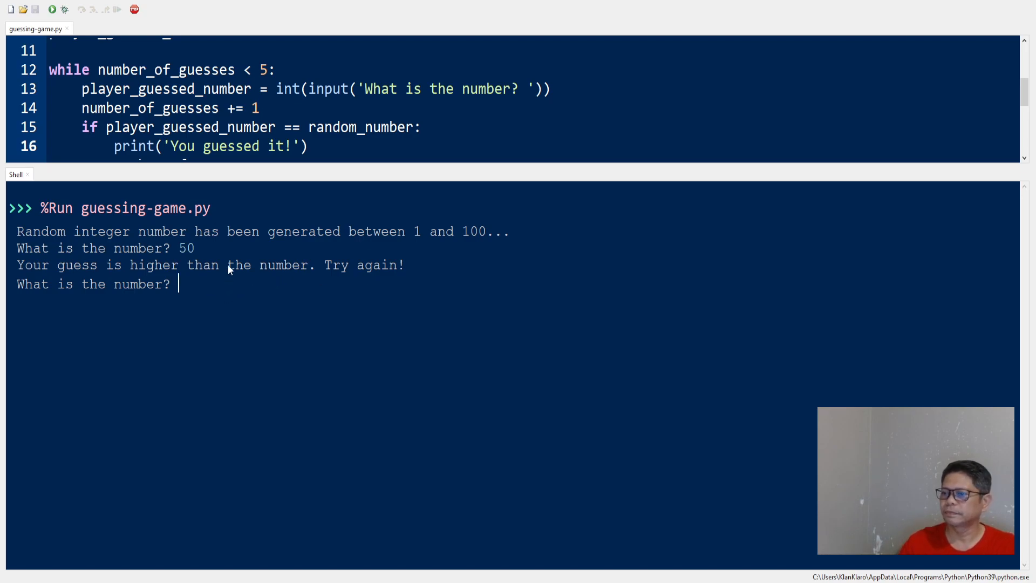
{"action": "type", "text": "30"}
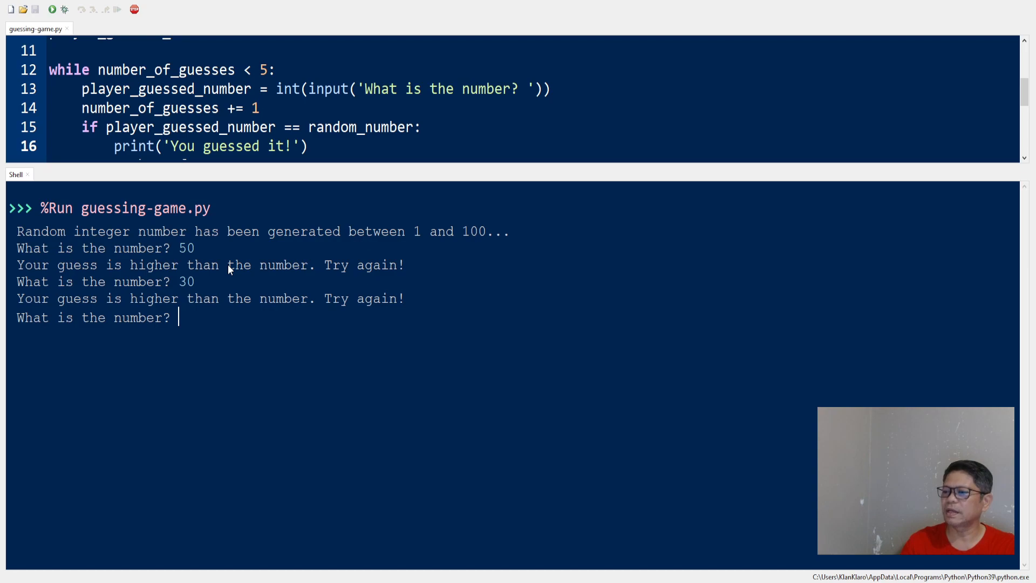
{"action": "type", "text": "20"}
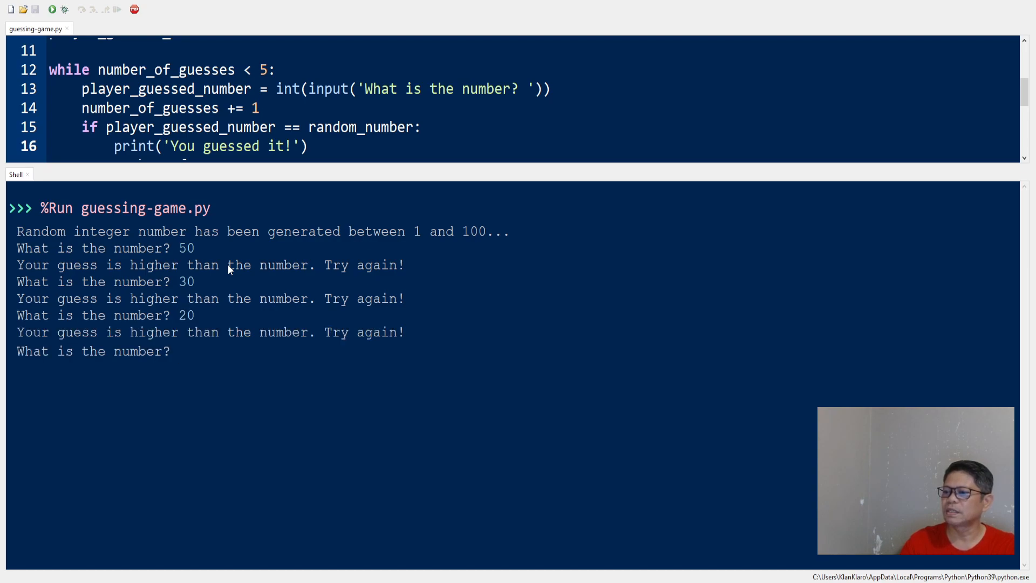
{"action": "type", "text": "10"}
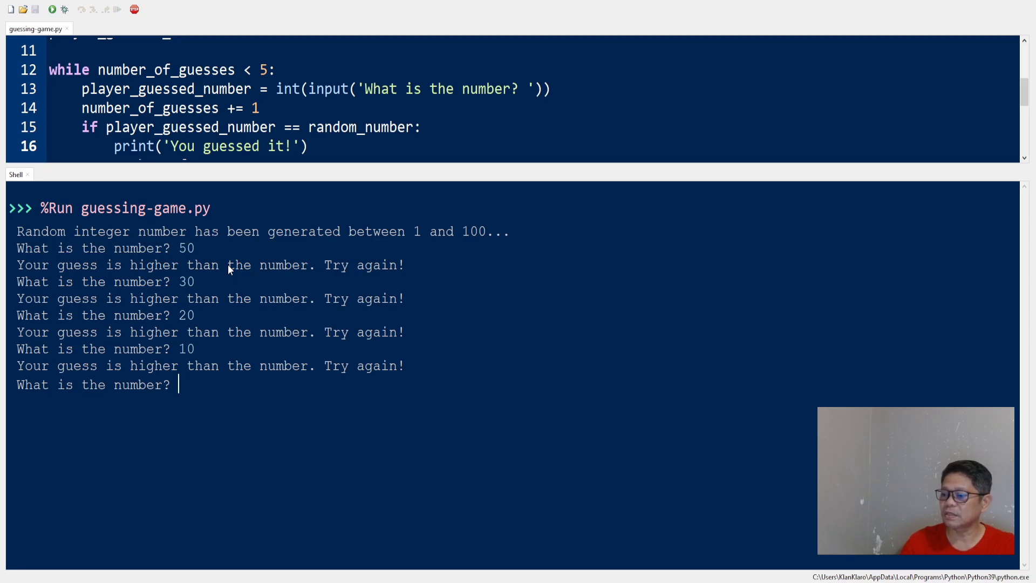
{"action": "type", "text": "6"}
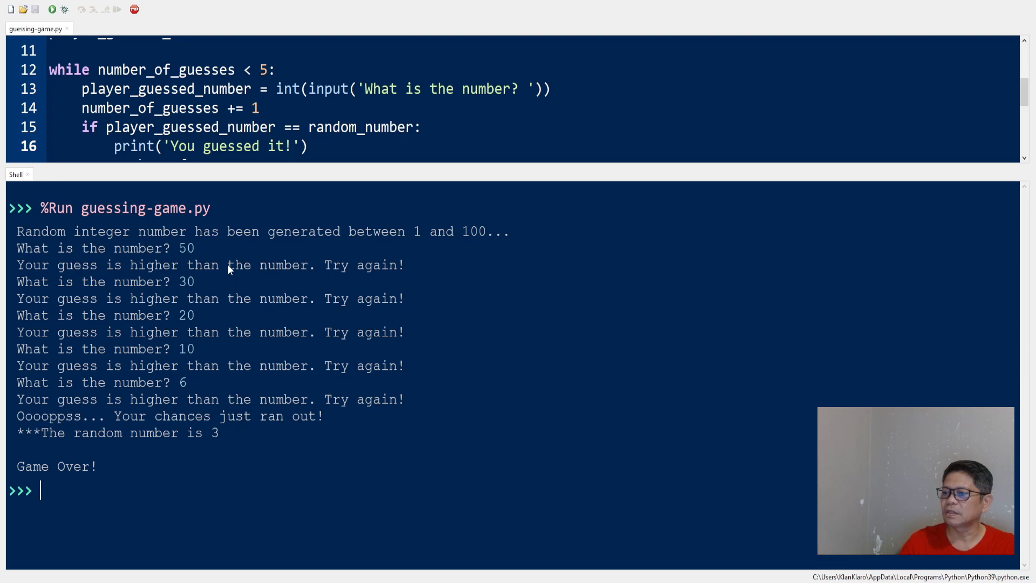